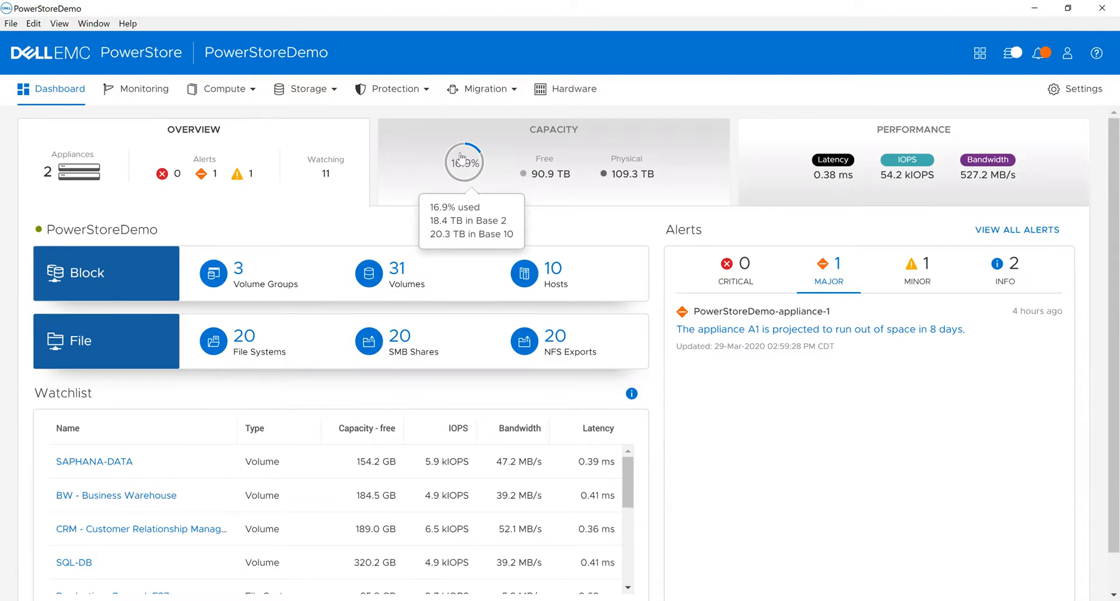
mouse_move(207, 239)
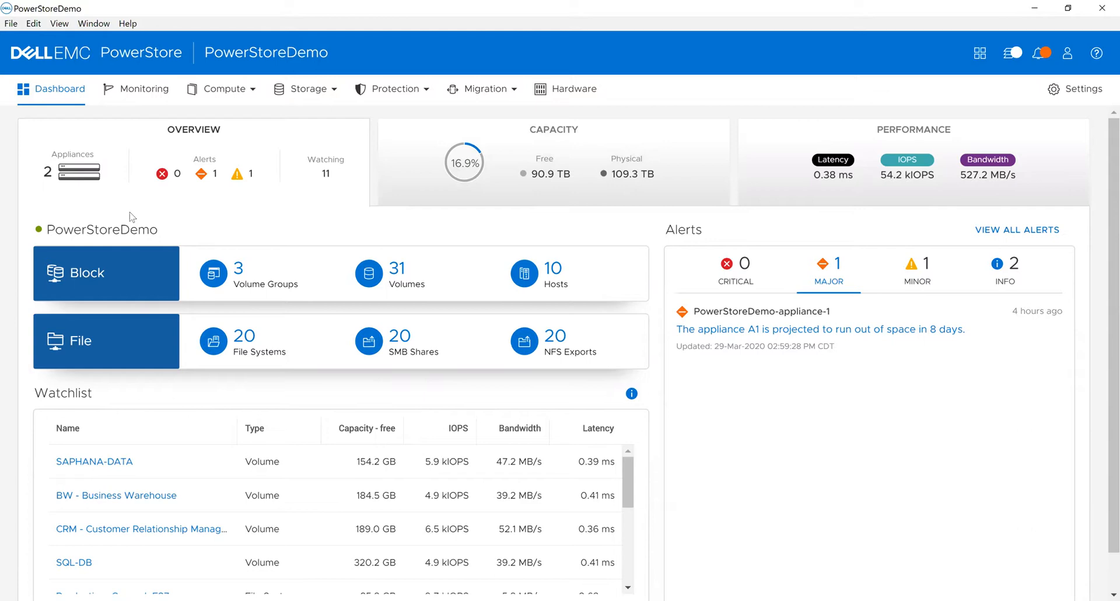
mouse_move(672, 220)
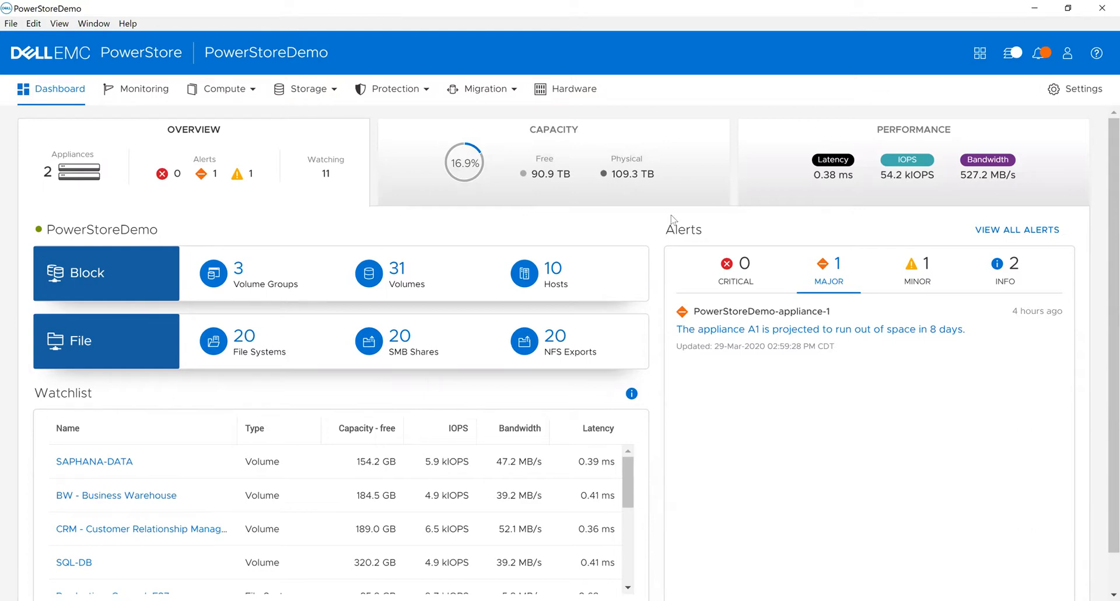
mouse_move(846, 194)
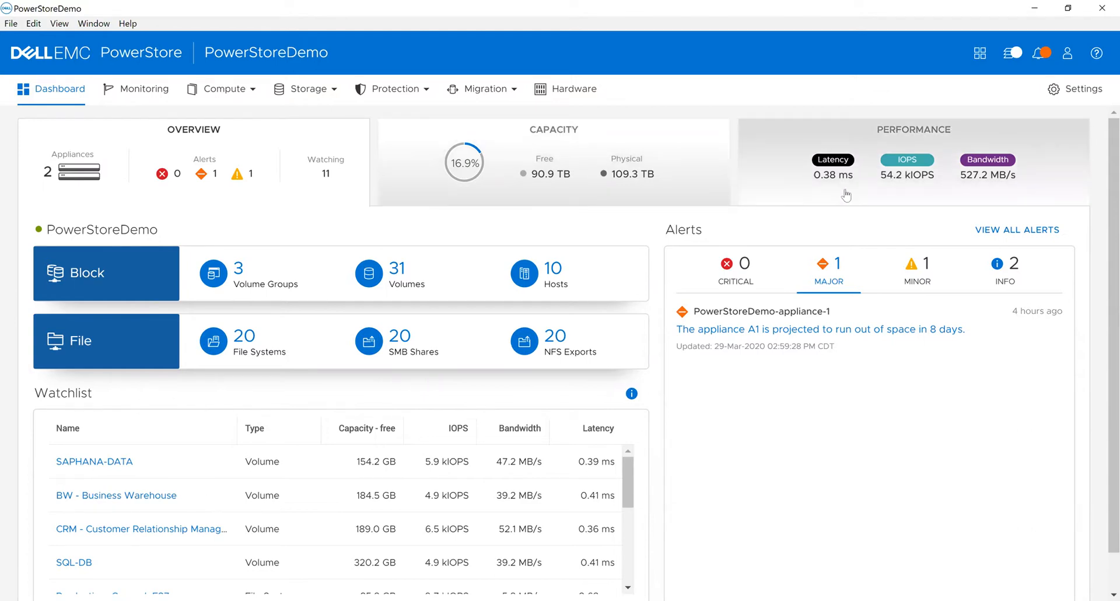
mouse_move(816, 173)
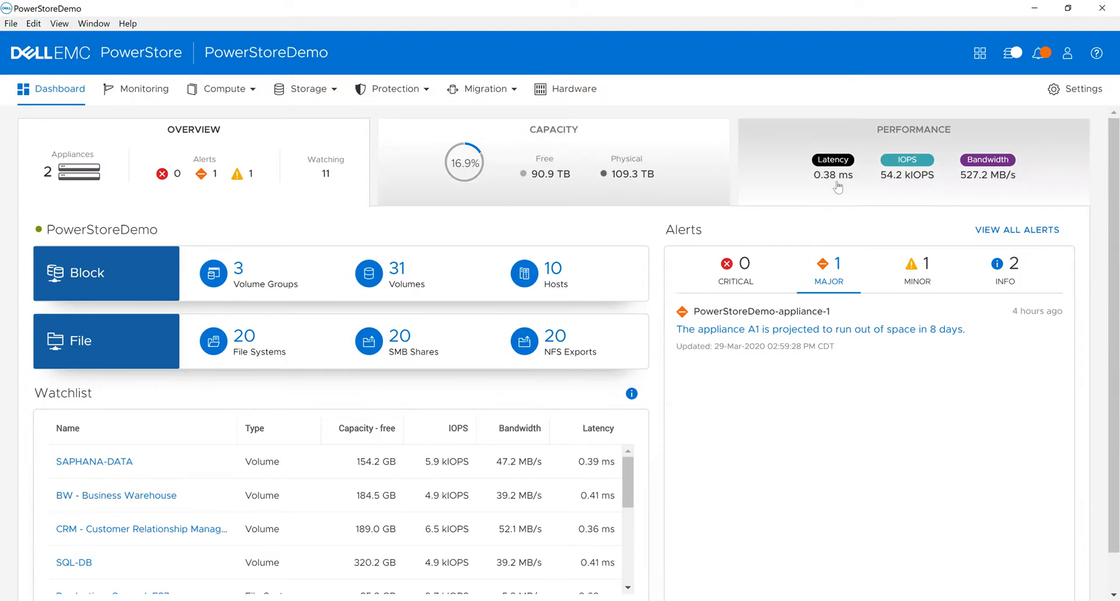
mouse_move(883, 191)
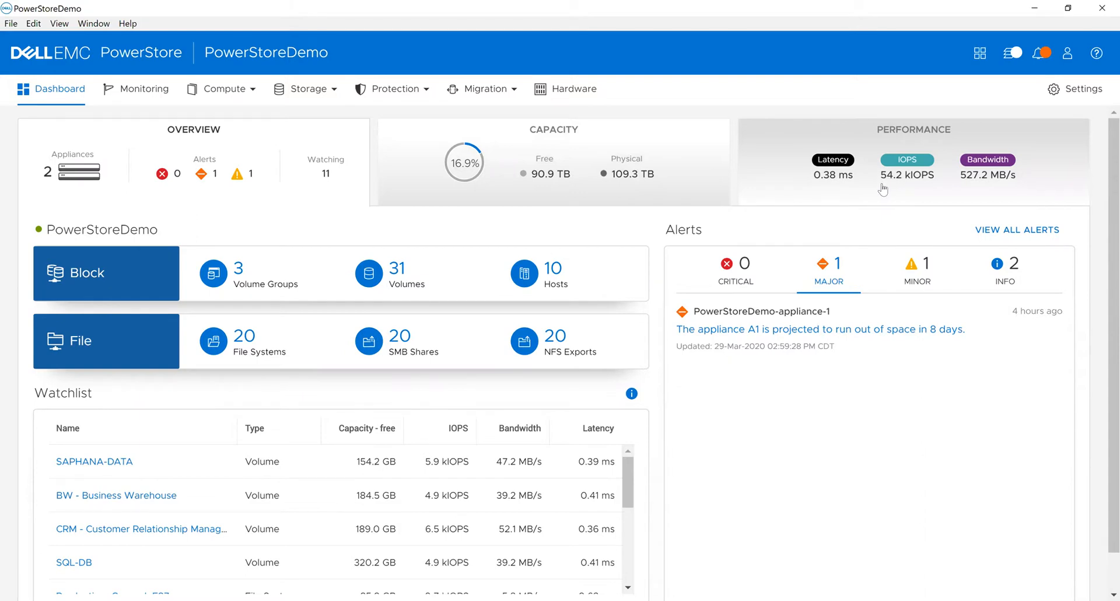
Limit the dashboard Performance chart's For: range to Last hour.
left_click(913, 164)
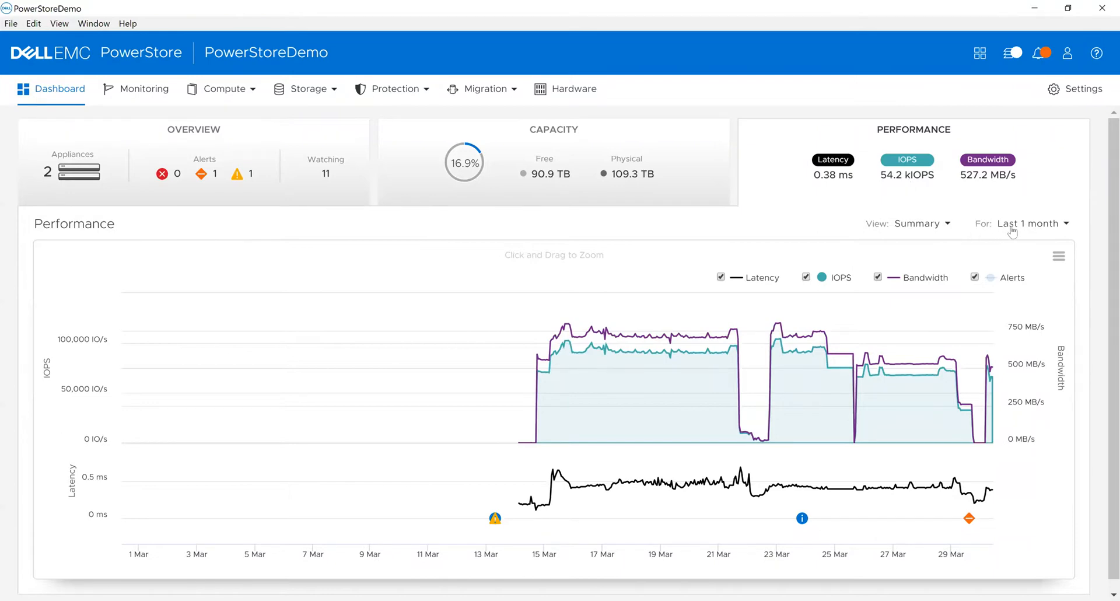
left_click(1032, 223)
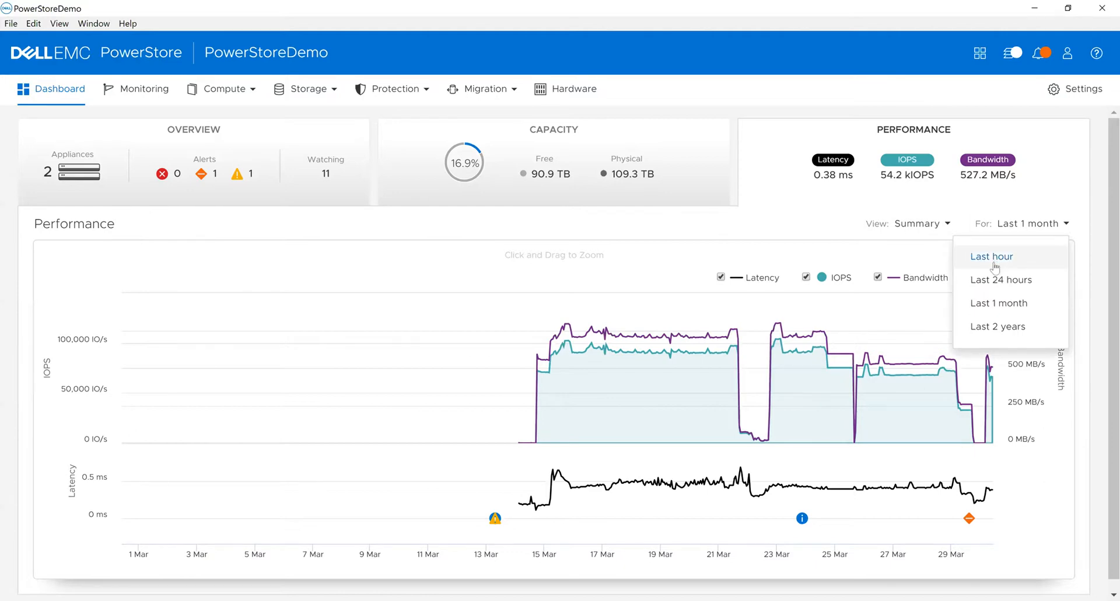
left_click(991, 257)
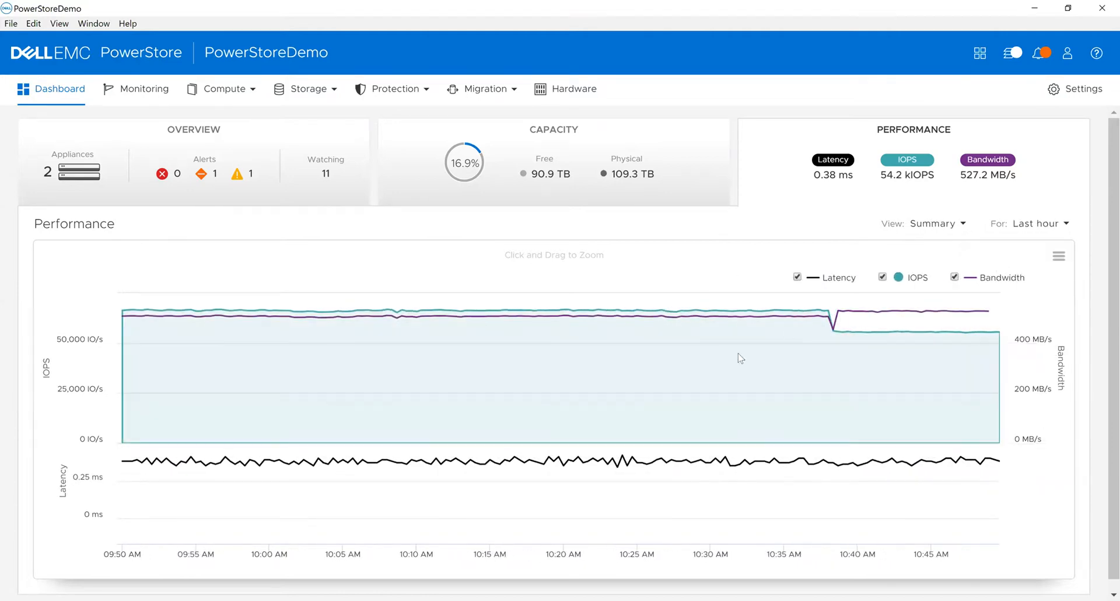
mouse_move(359, 311)
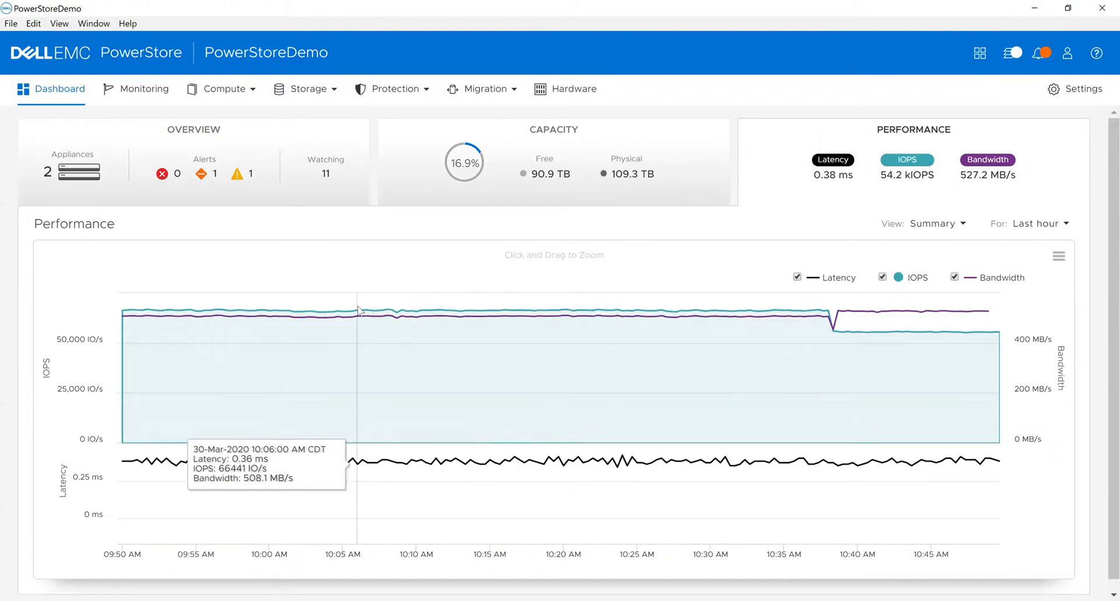
mouse_move(712, 326)
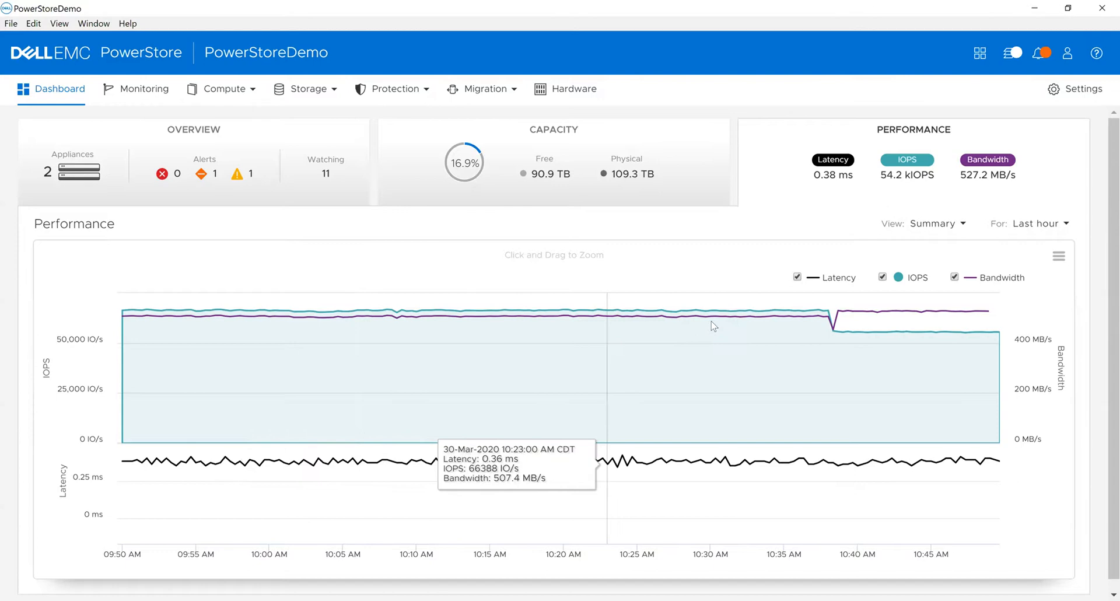
mouse_move(623, 360)
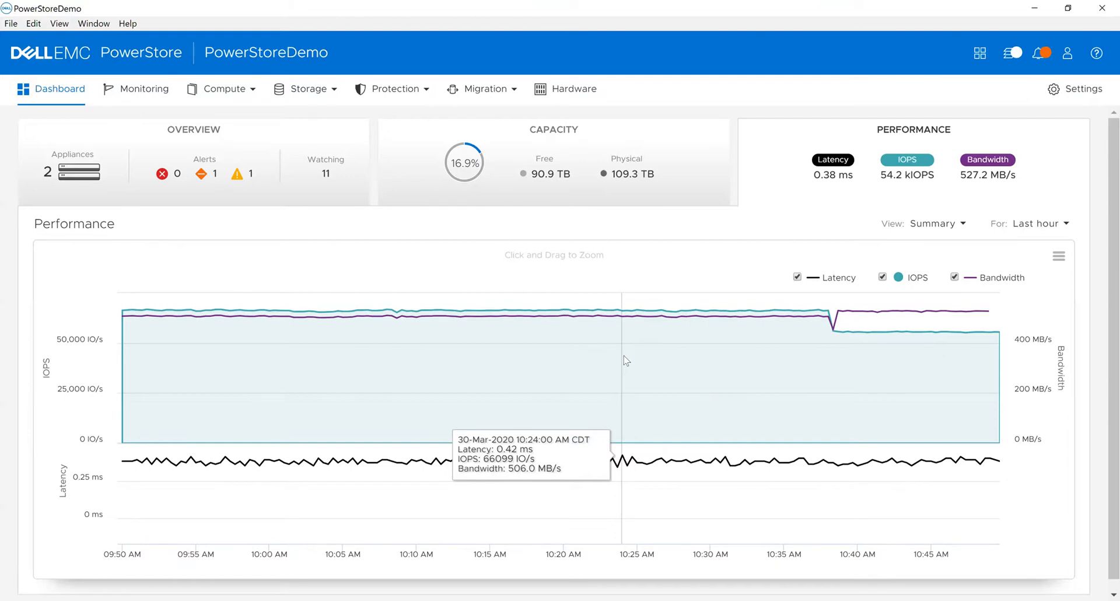
mouse_move(613, 359)
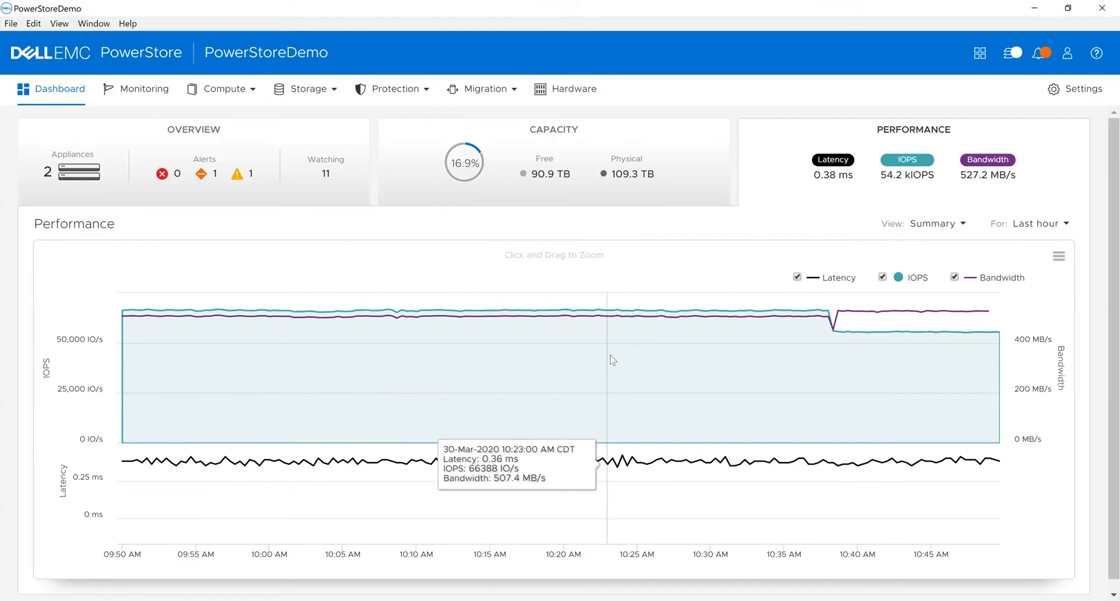
mouse_move(624, 360)
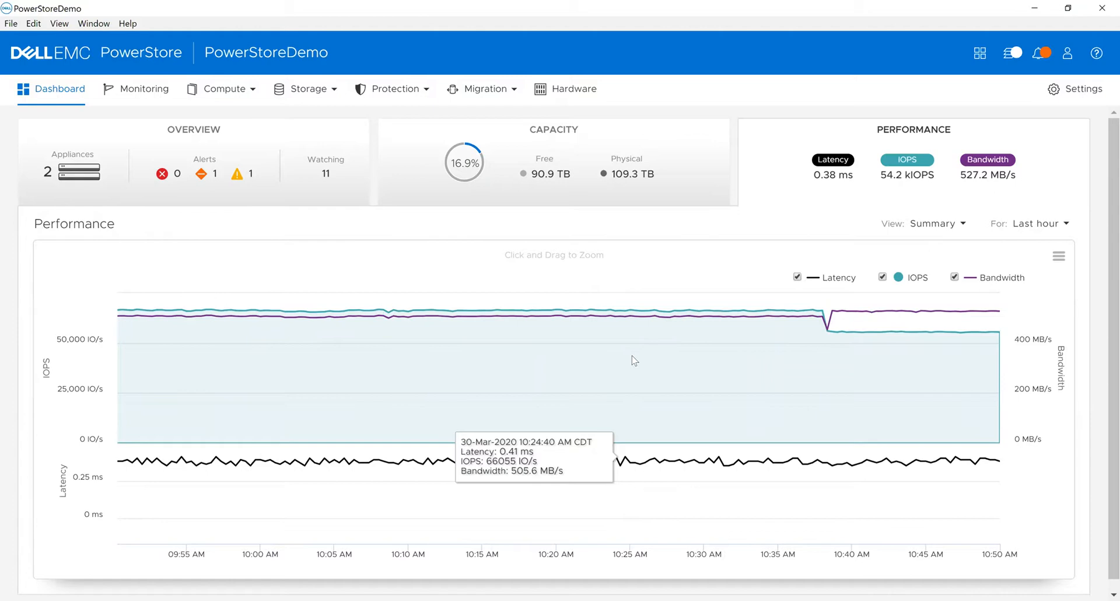
mouse_move(989, 403)
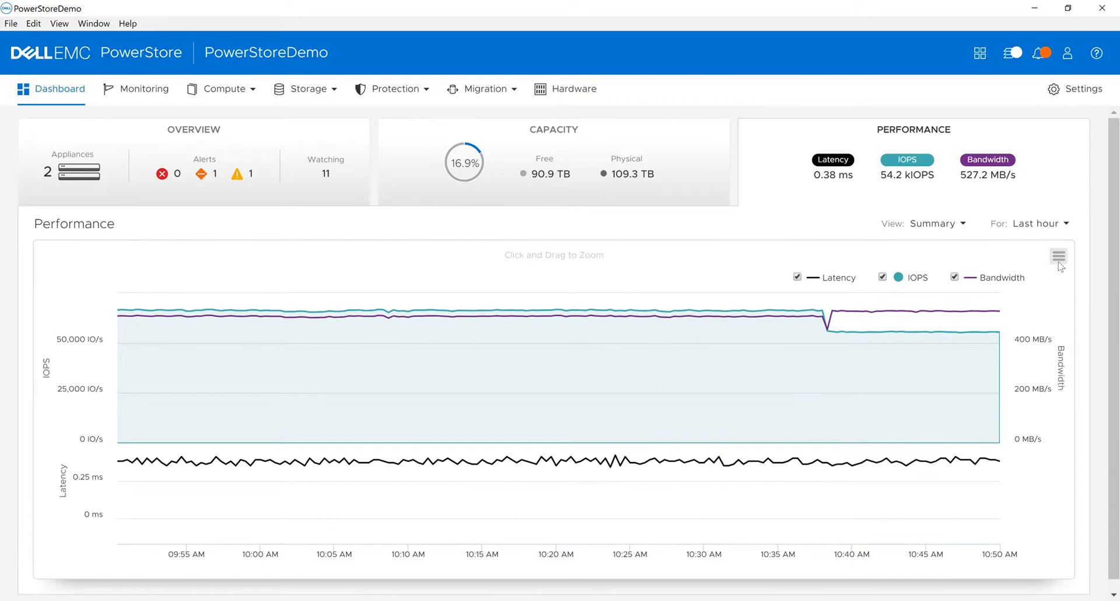
Check the chart's print and download menu, then list the View: Summary detail views.
left_click(1059, 257)
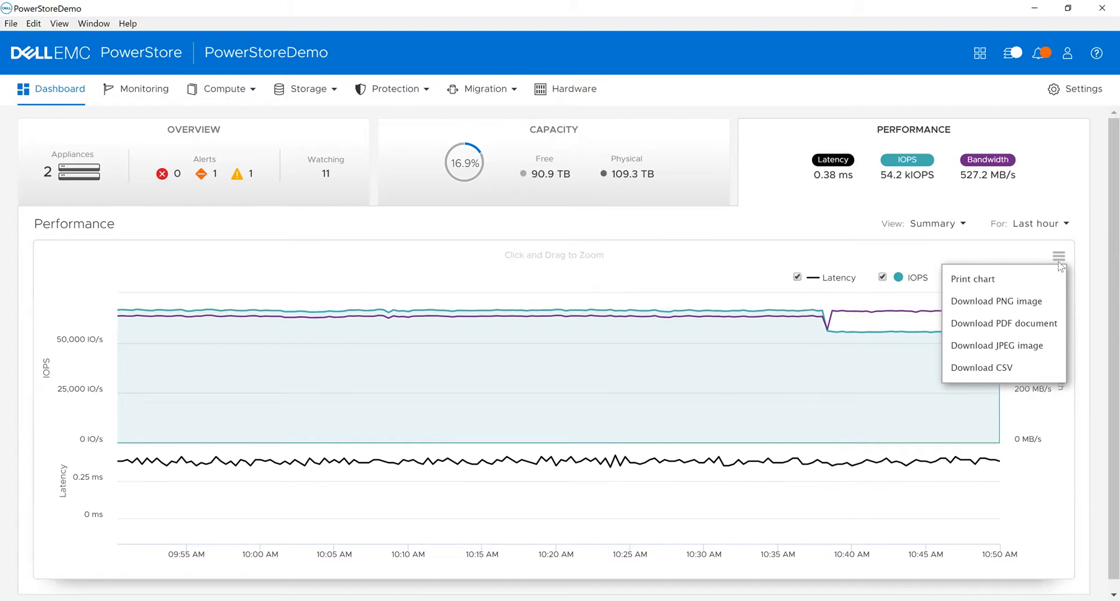
mouse_move(959, 244)
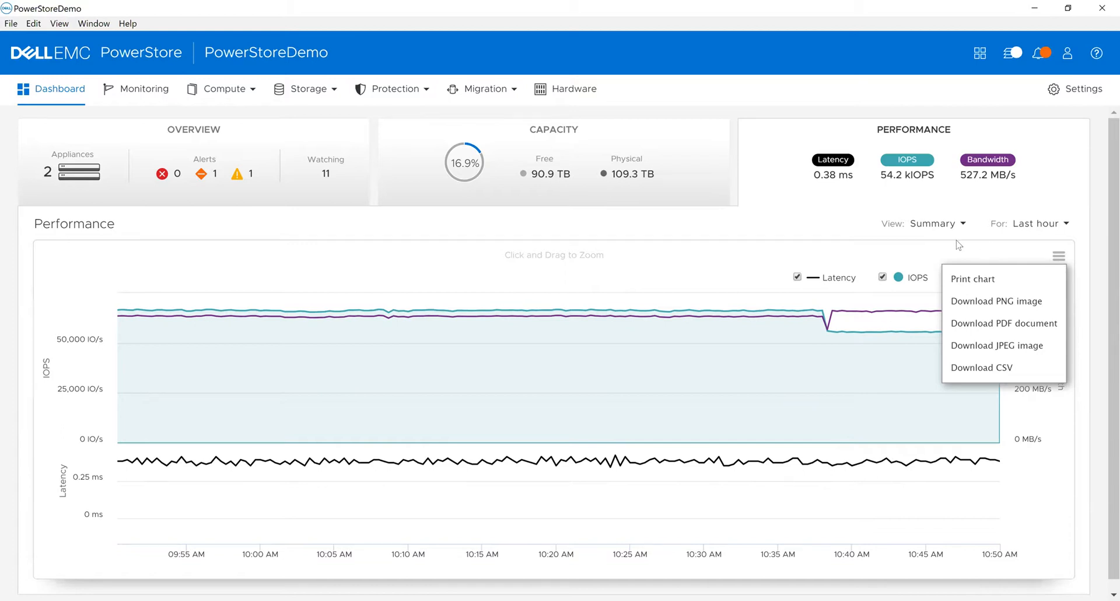
left_click(938, 223)
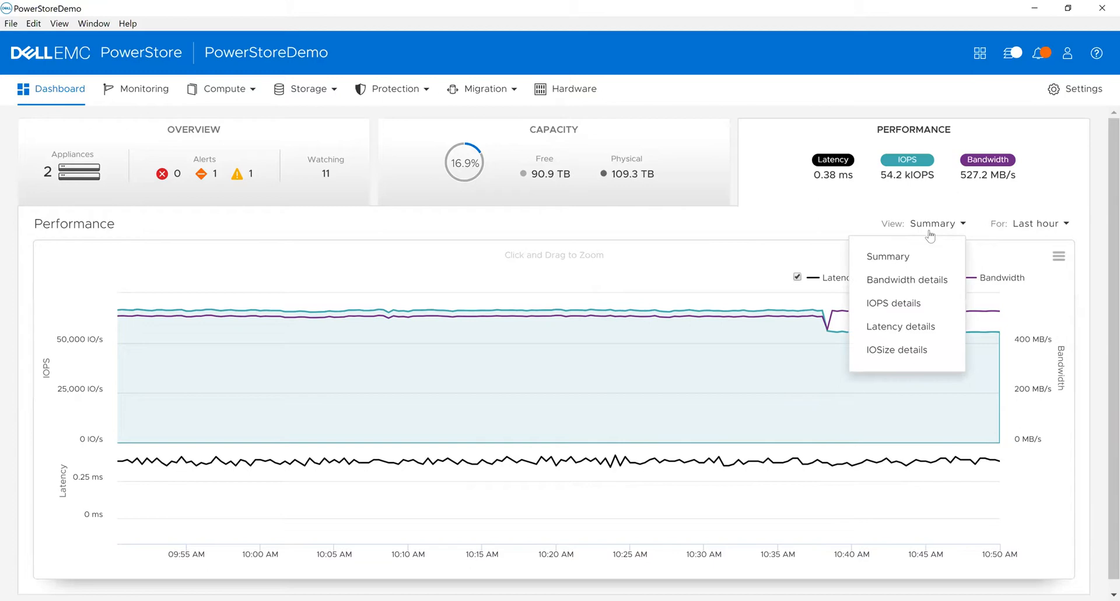
Switch the chart to IOPS details, toggle Total IOPS off and back on, and list views.
left_click(892, 303)
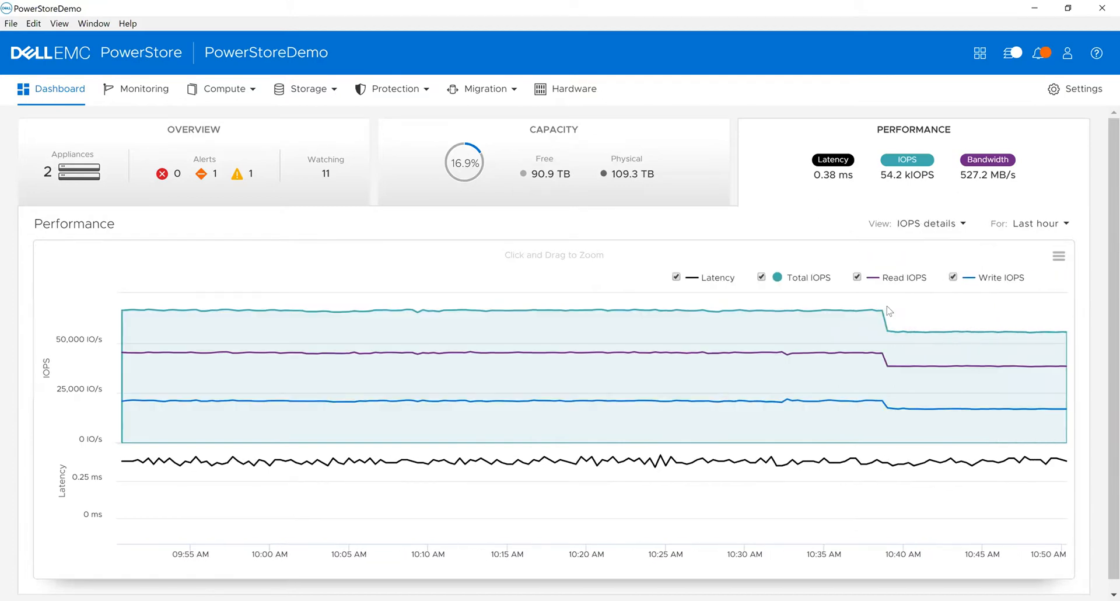
mouse_move(818, 336)
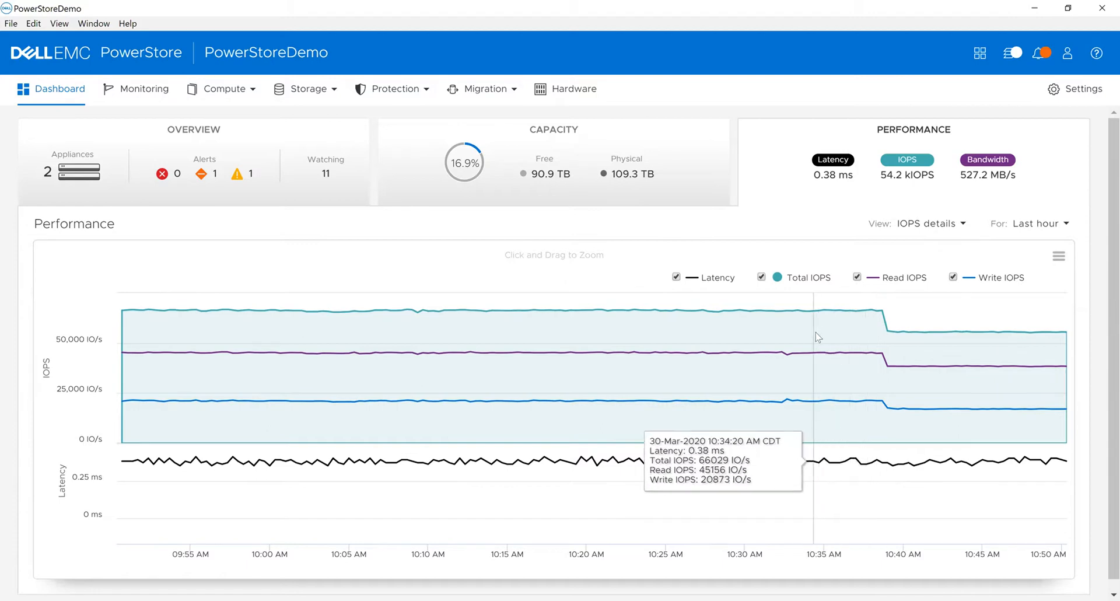
mouse_move(834, 357)
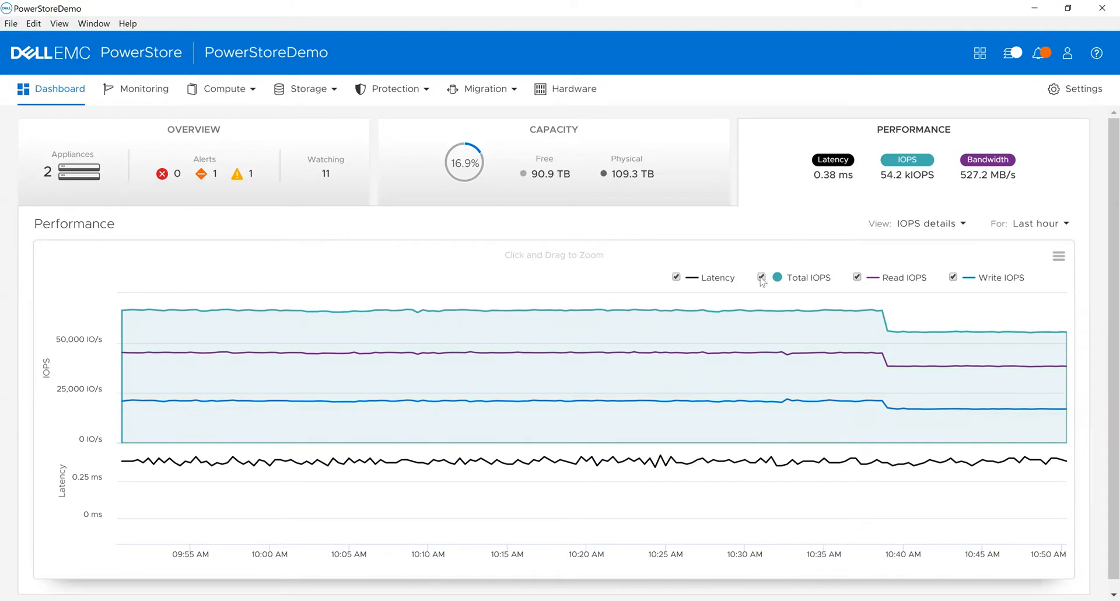
left_click(761, 277)
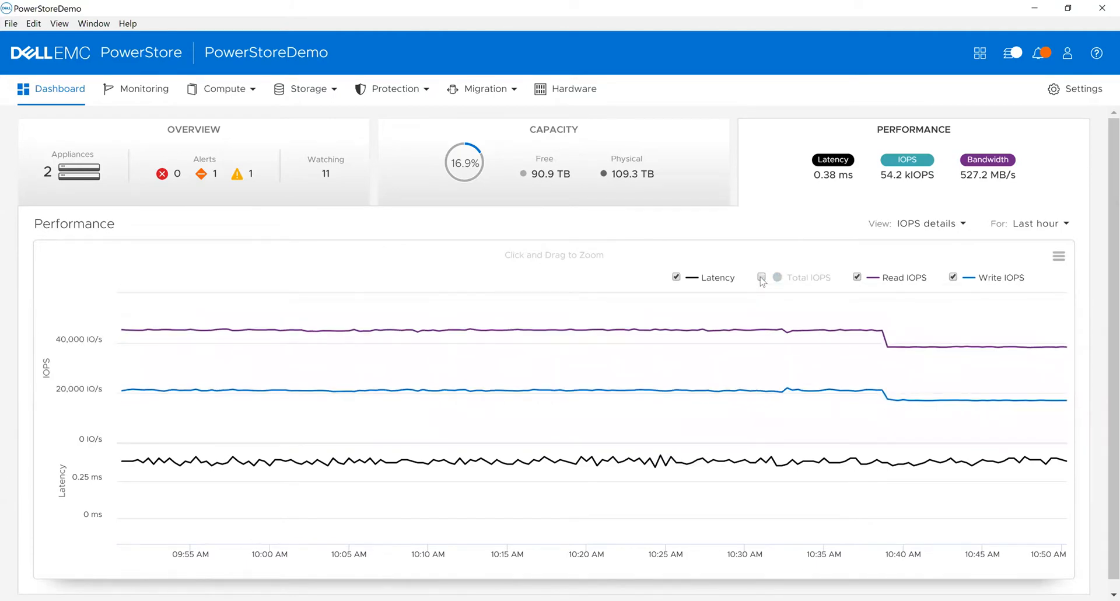
left_click(761, 277)
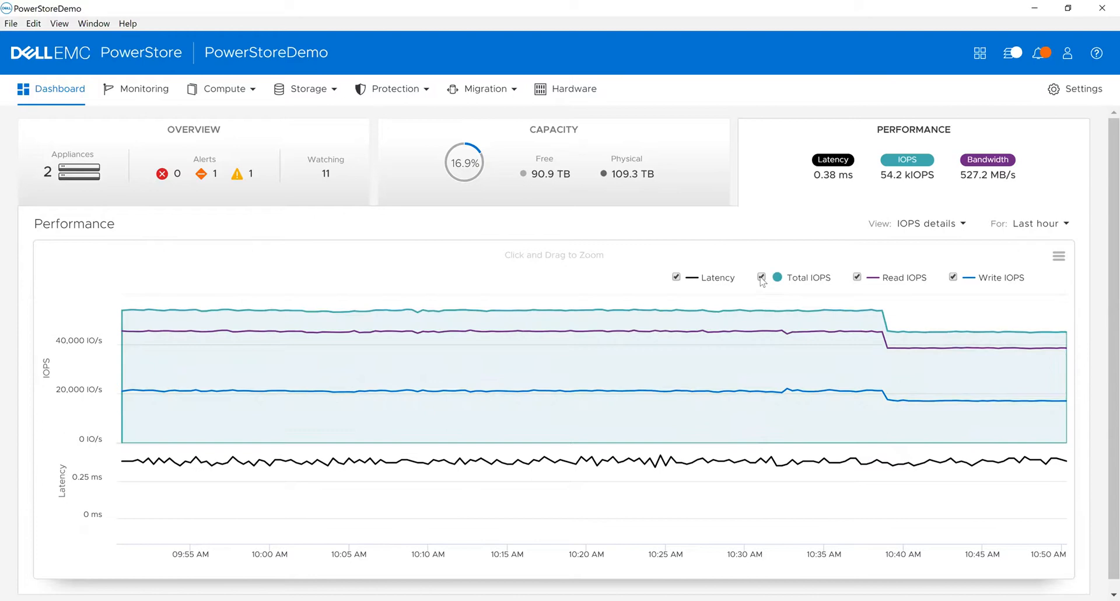
left_click(931, 223)
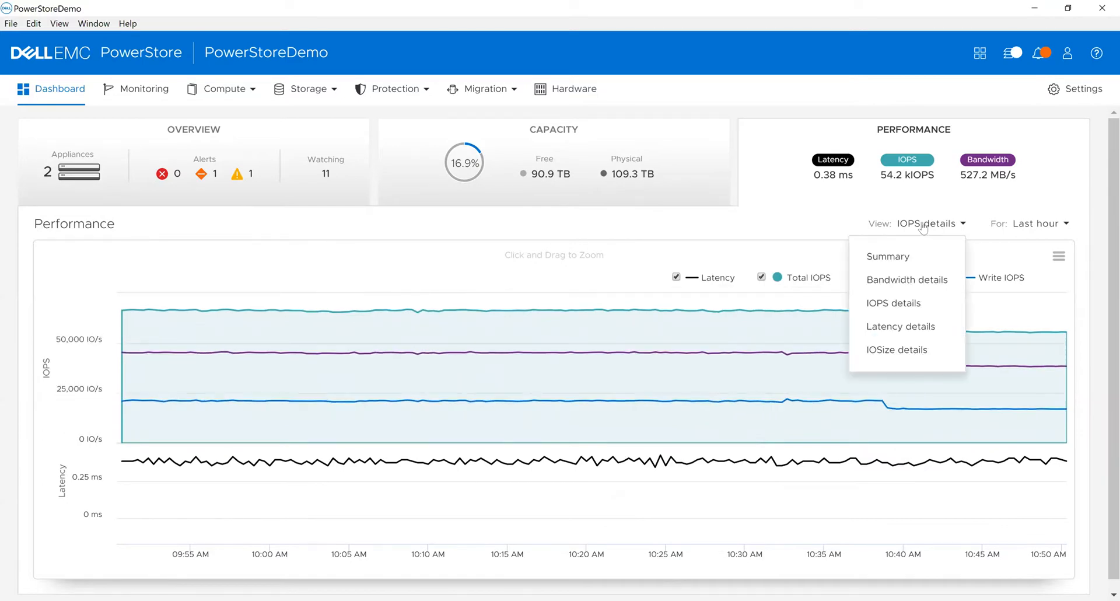
Show Latency details on the chart and reopen the list of views.
left_click(899, 327)
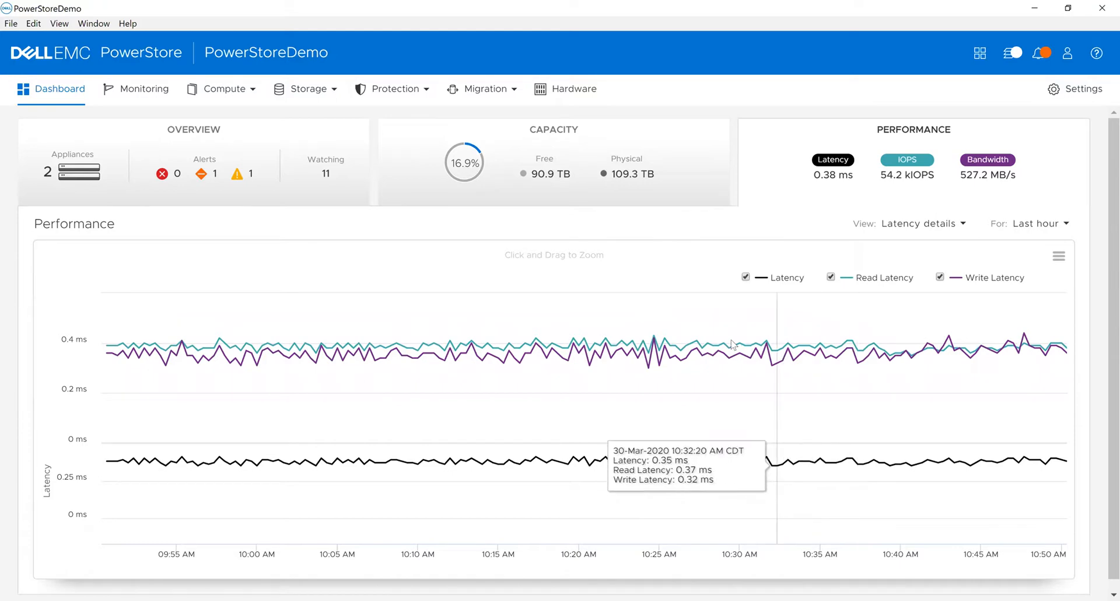
mouse_move(789, 344)
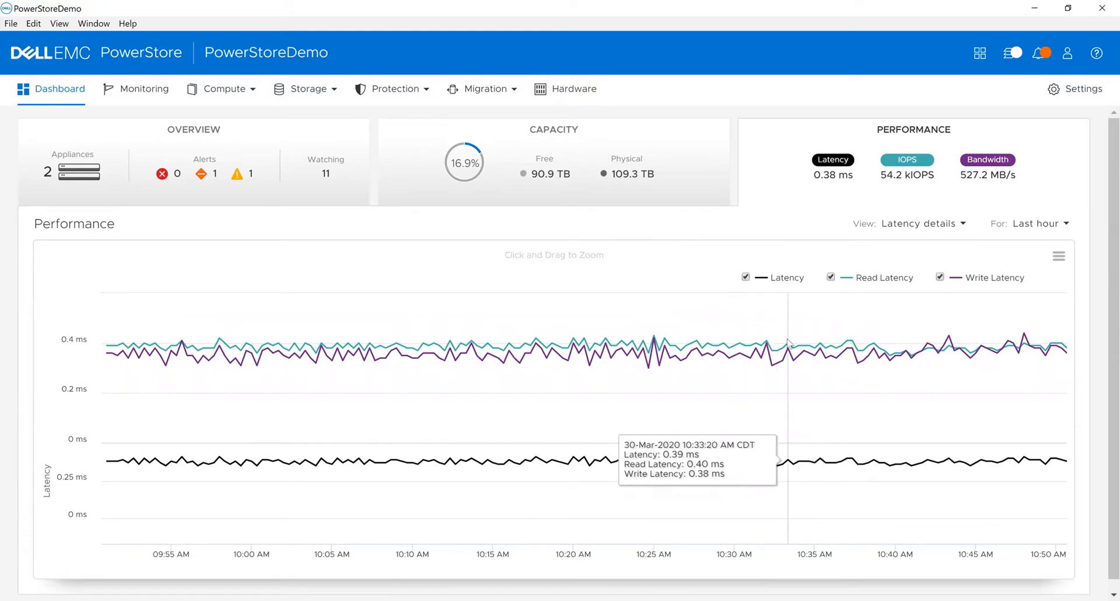
left_click(922, 223)
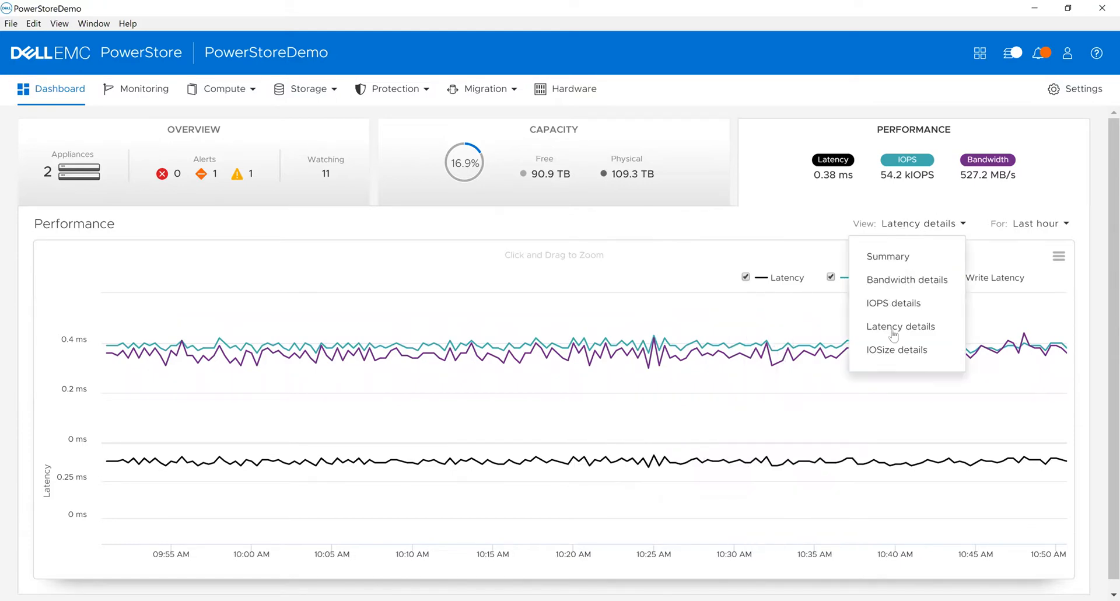
Choose IOSize details to plot average, read and write I/O sizes.
left_click(897, 349)
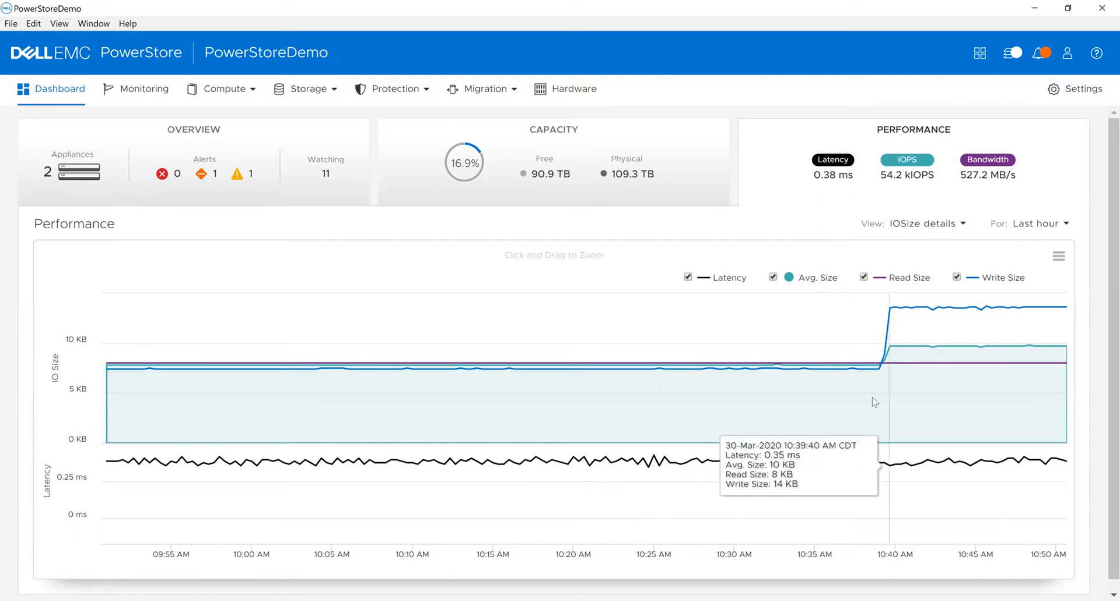
mouse_move(891, 358)
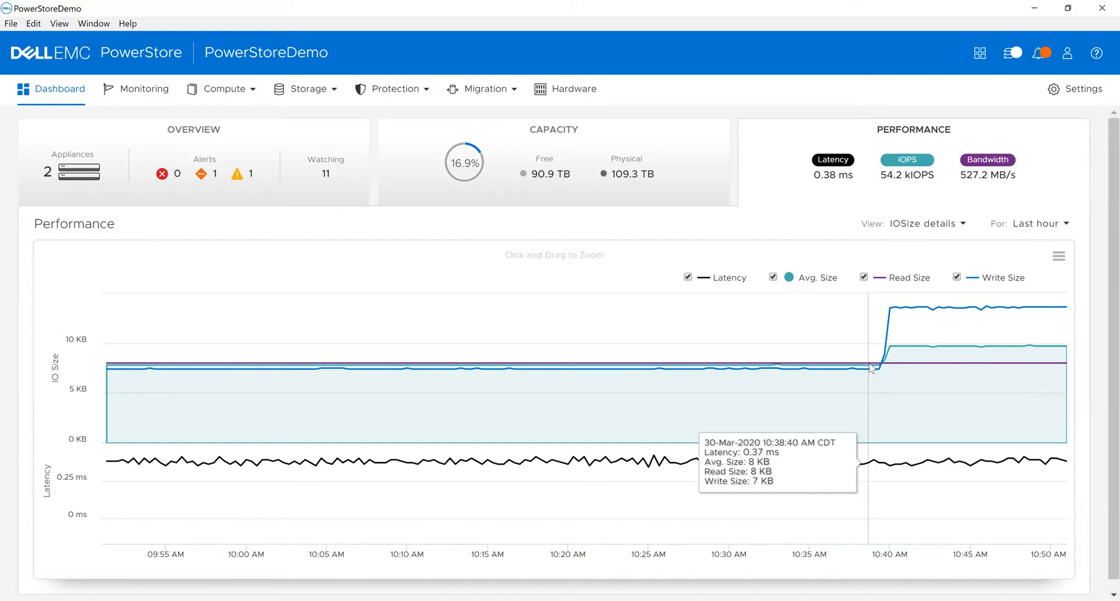
mouse_move(744, 237)
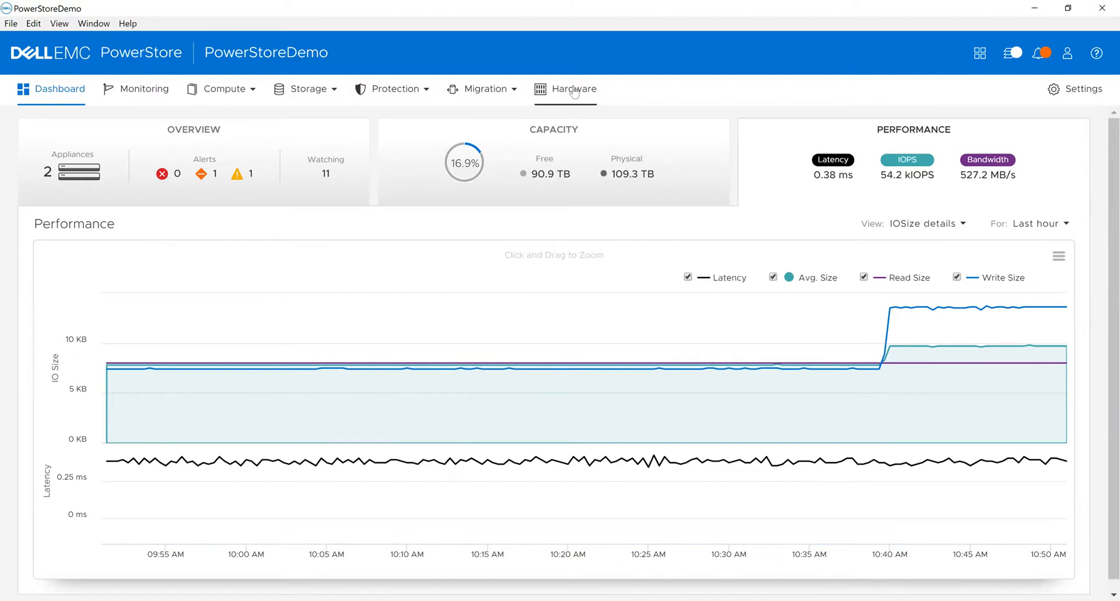
Open PowerStoreDemo-appliance-1 from Hardware and show its Performance charts.
left_click(573, 89)
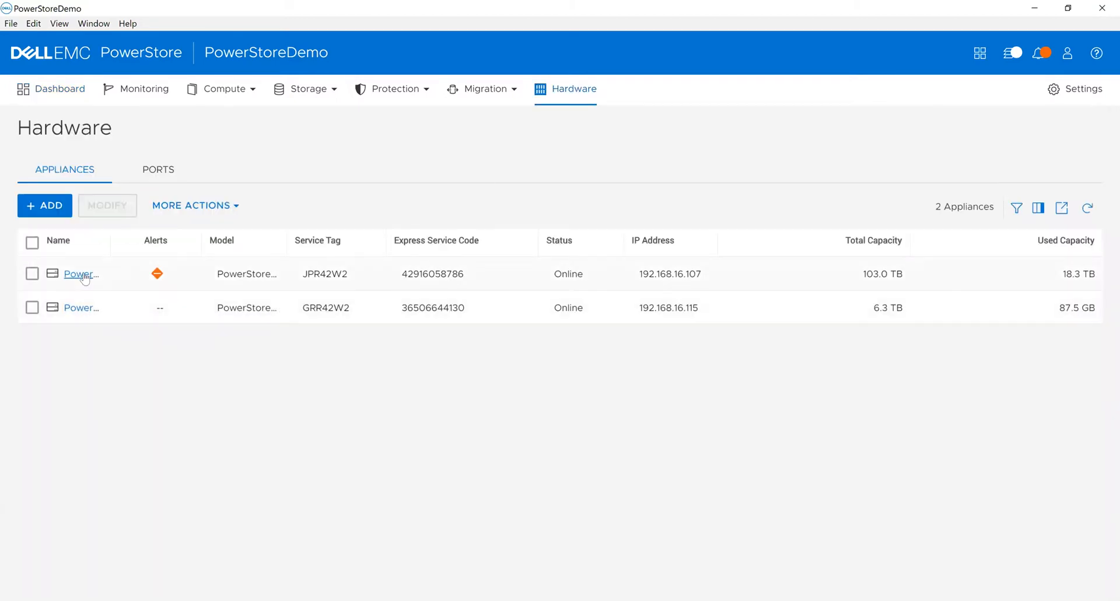
left_click(79, 274)
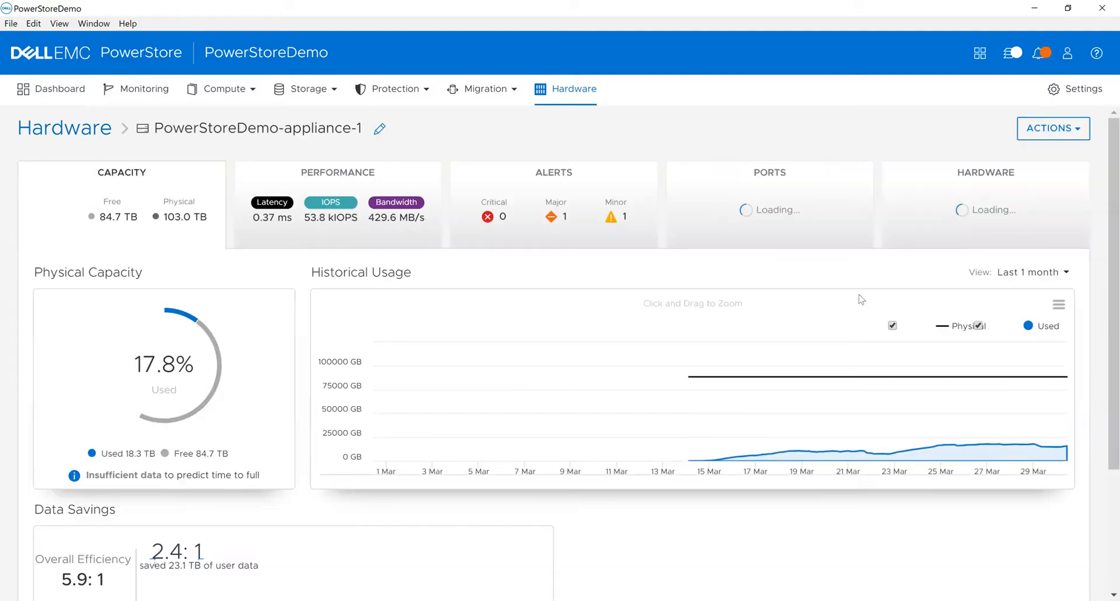
left_click(337, 203)
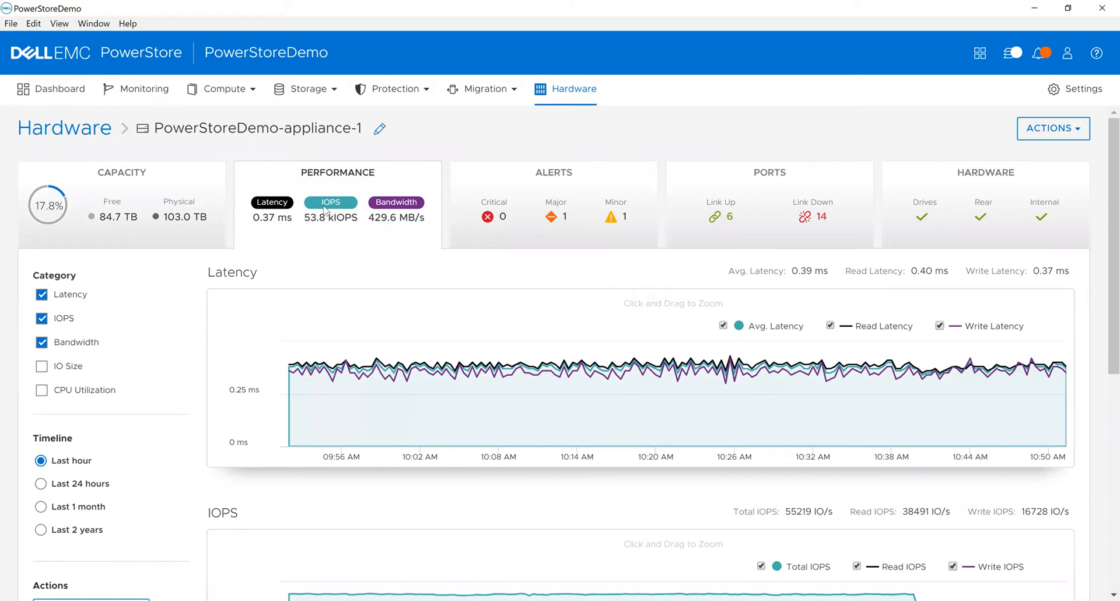
mouse_move(325, 333)
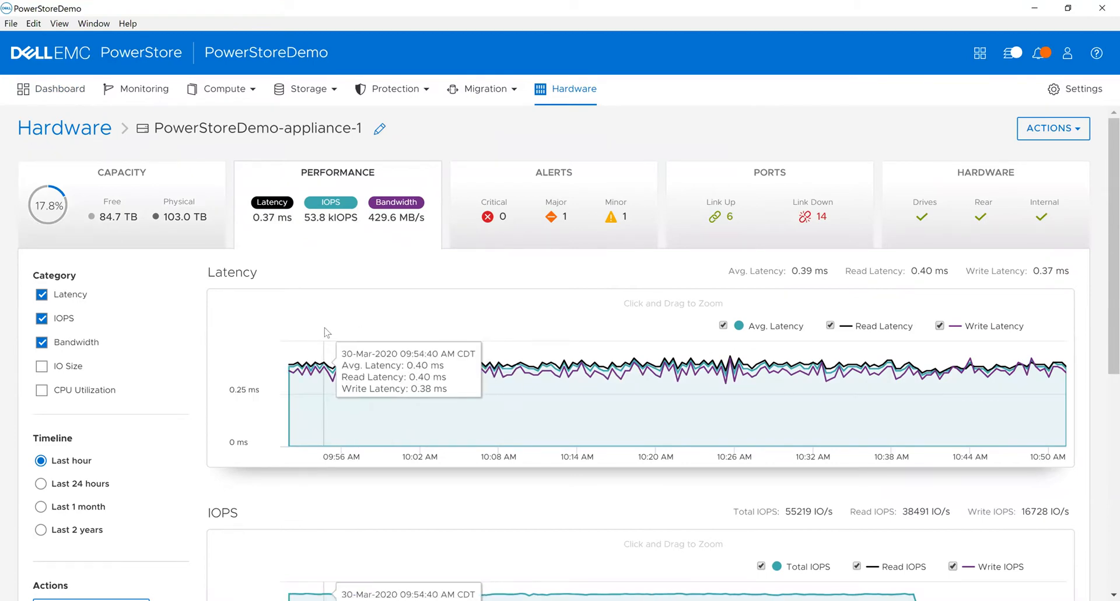
mouse_move(90, 310)
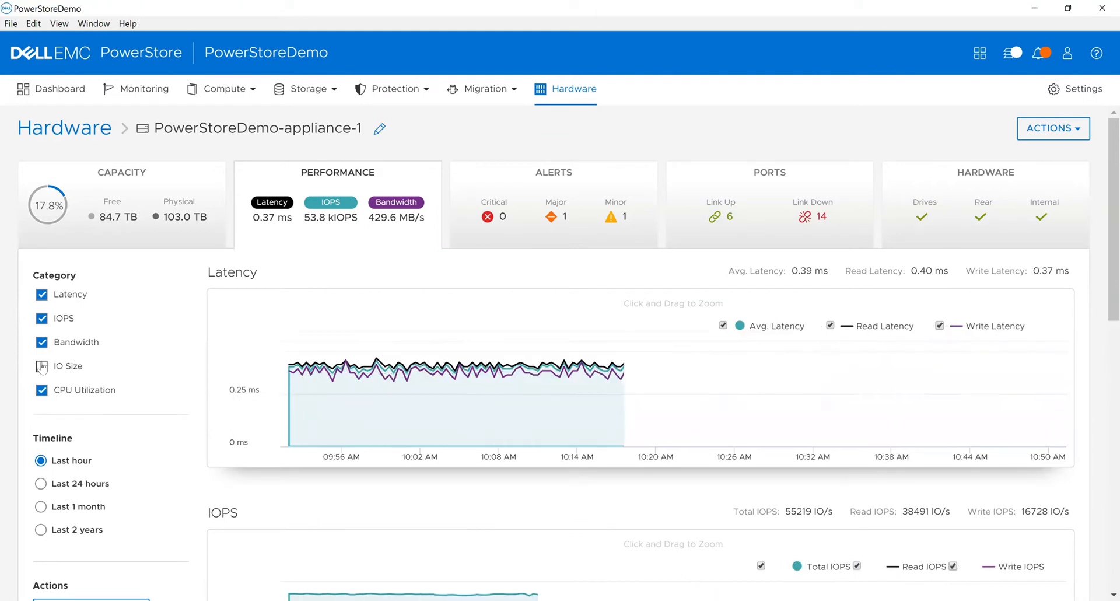
Hide the Bandwidth and Latency charts, leaving IOPS and CPU Utilization.
left_click(42, 342)
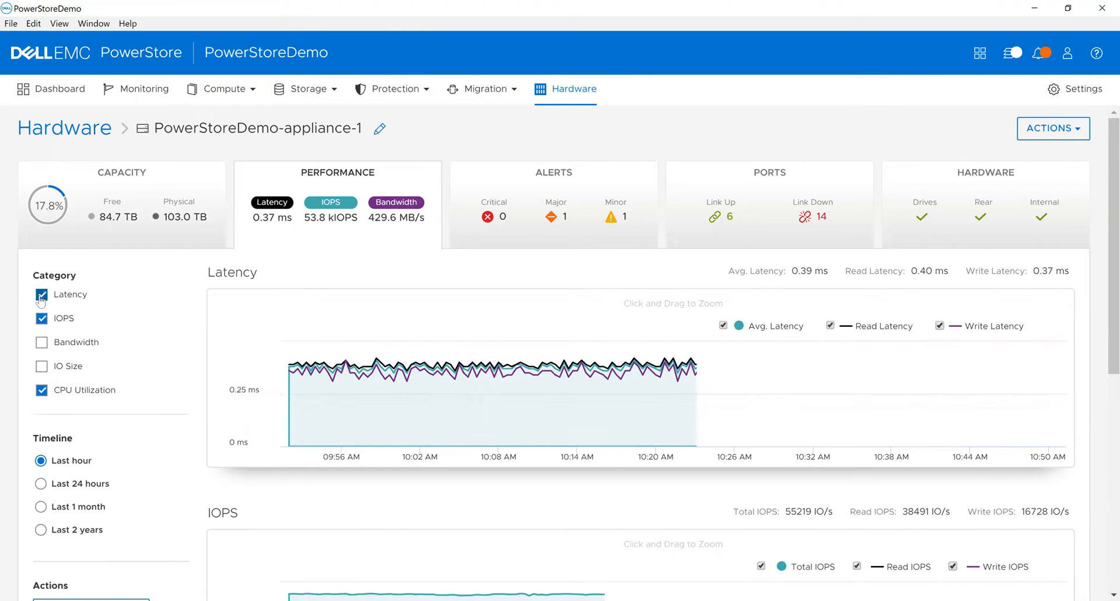
left_click(41, 295)
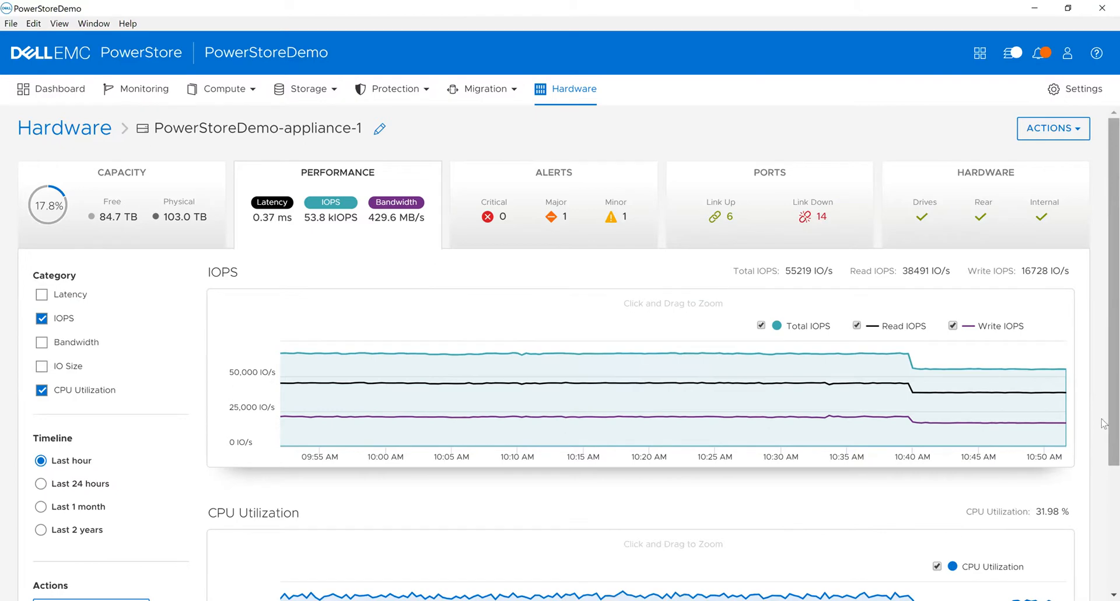
scroll("down", 3)
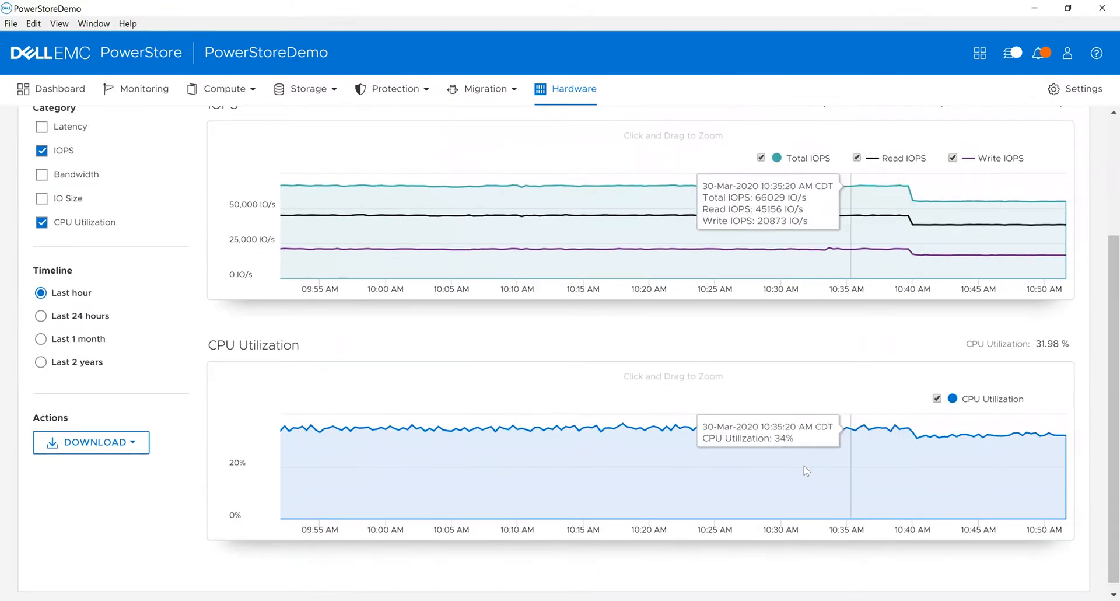
mouse_move(761, 471)
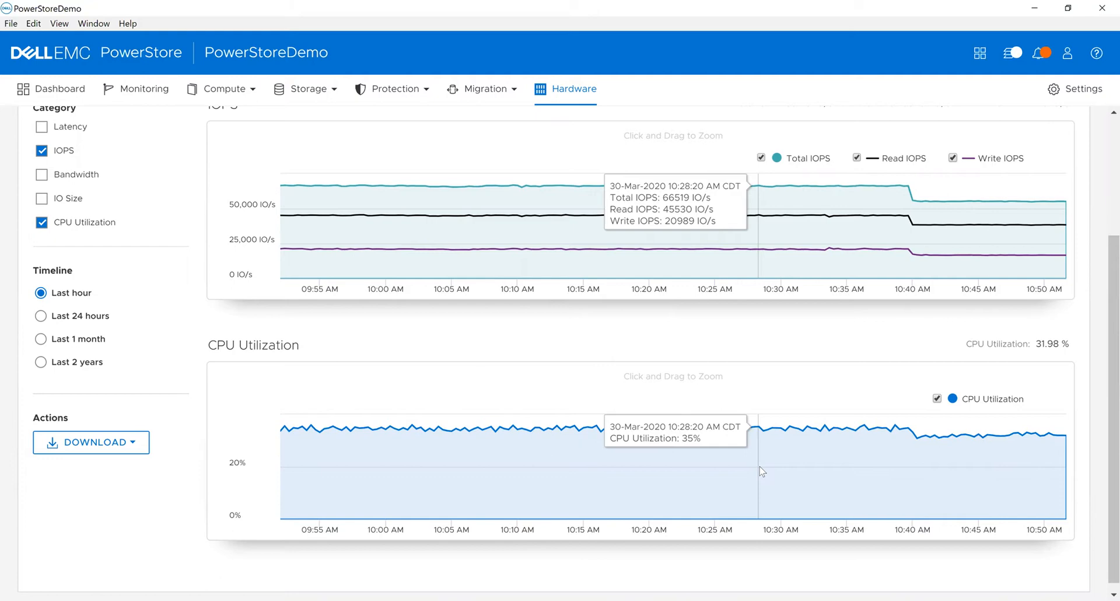
mouse_move(1103, 279)
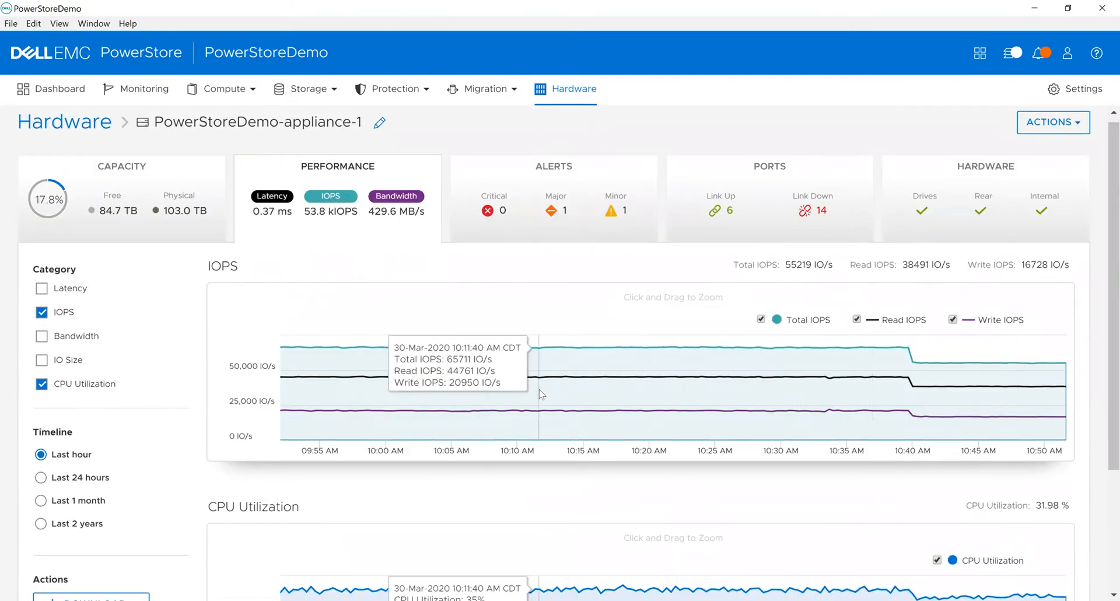
mouse_move(224, 295)
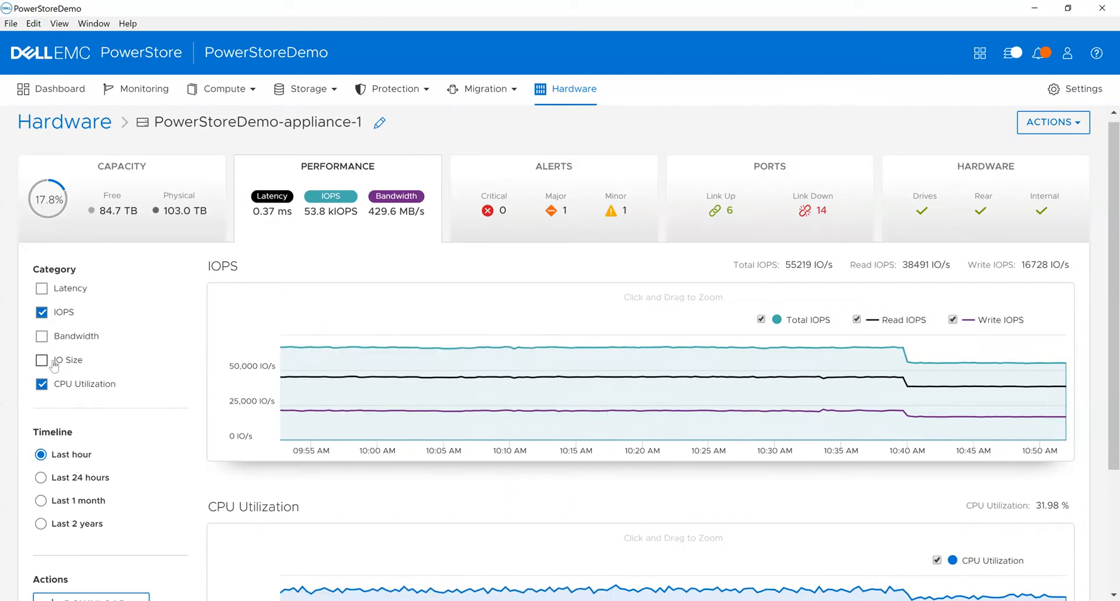
Extend appliance-1's IOPS and CPU Utilization charts to the last 24 hours.
left_click(41, 477)
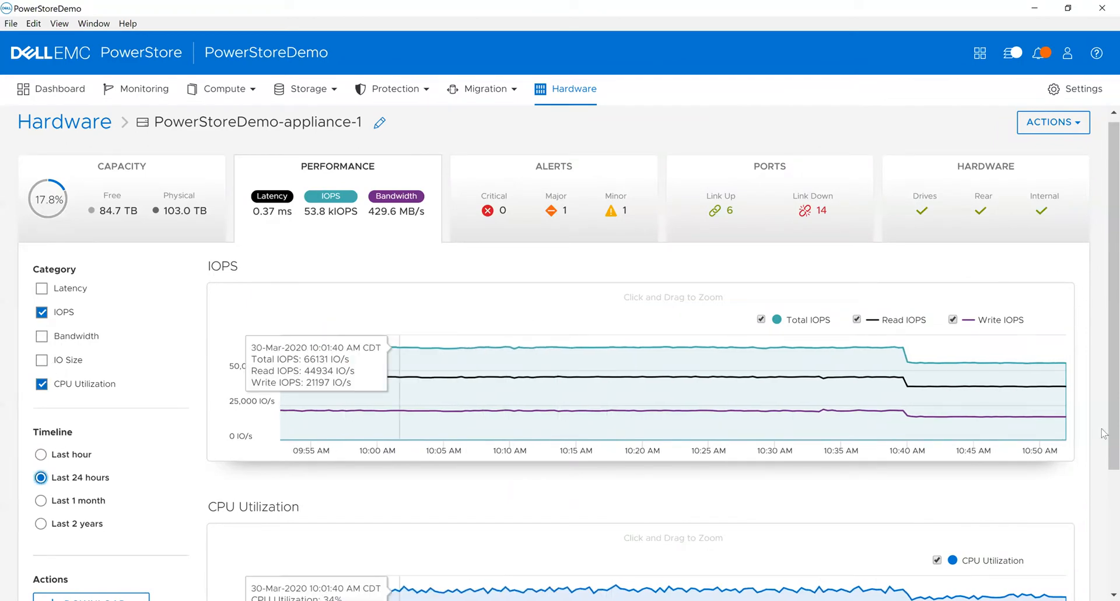
scroll("down", 3)
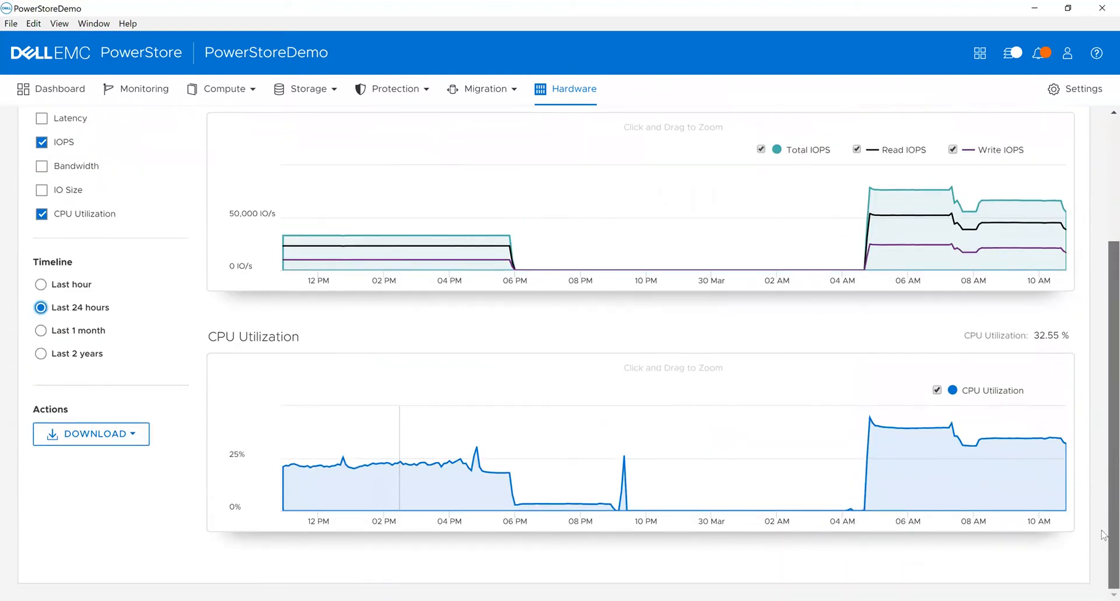
mouse_move(597, 465)
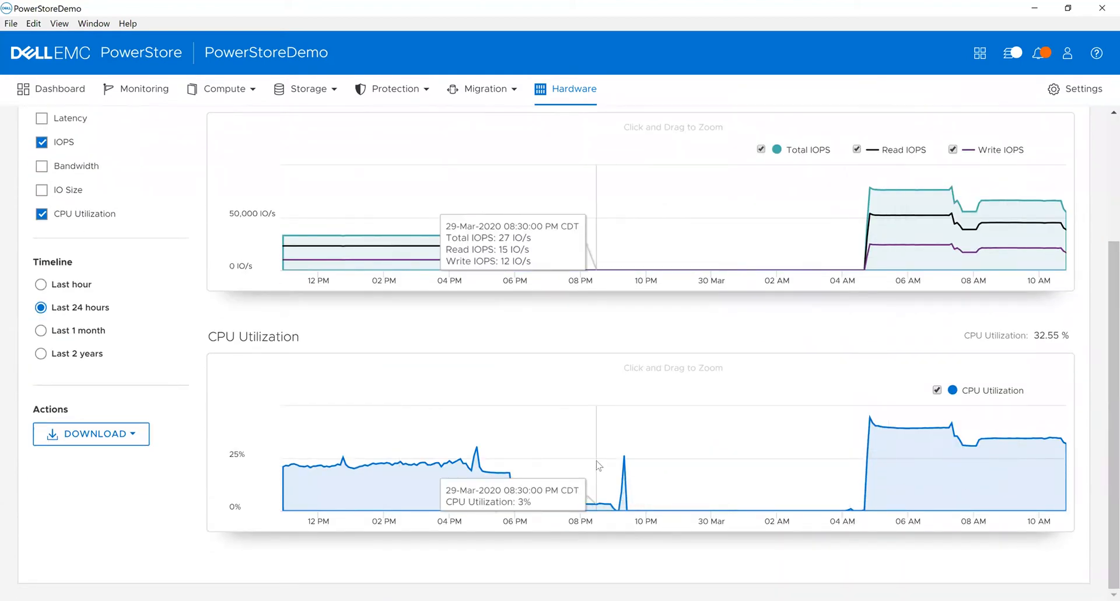
mouse_move(449, 500)
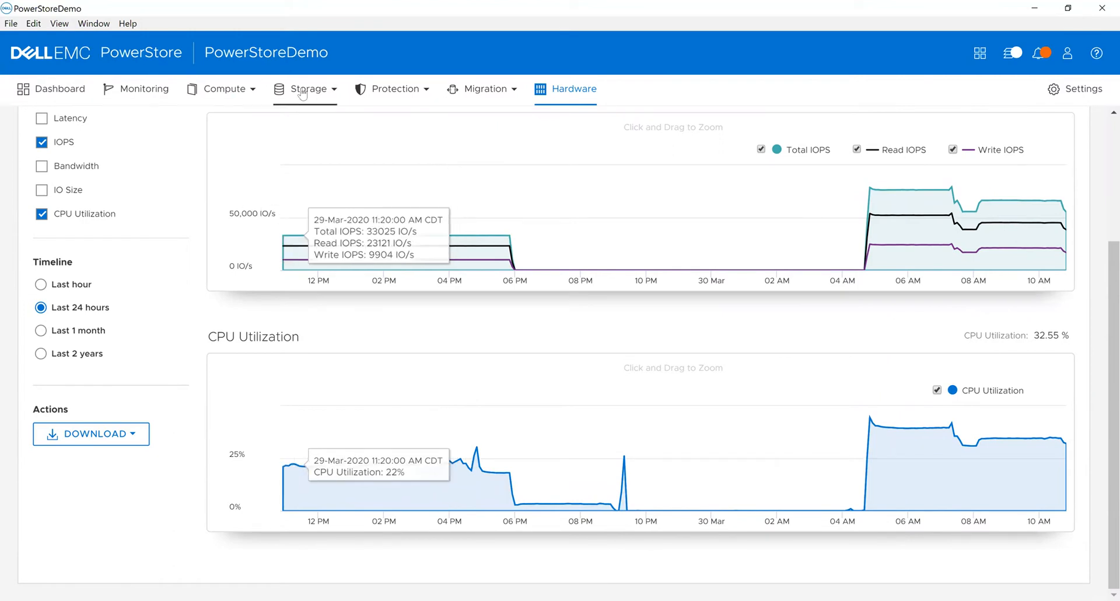
Go to Storage > Volumes and open the SAPHANA-DATA volume's details.
left_click(305, 88)
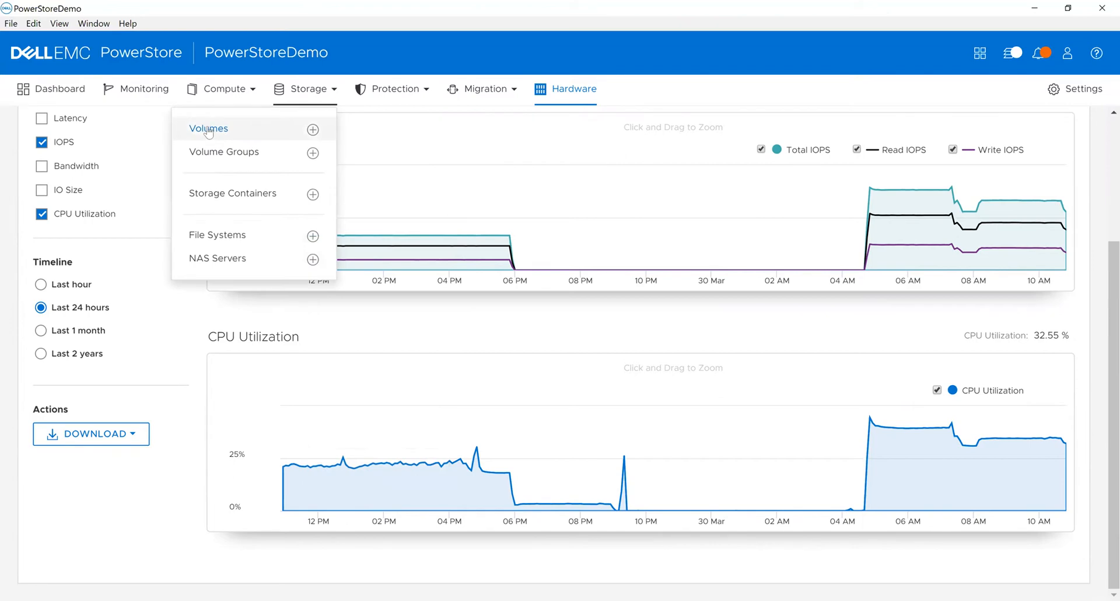
left_click(209, 128)
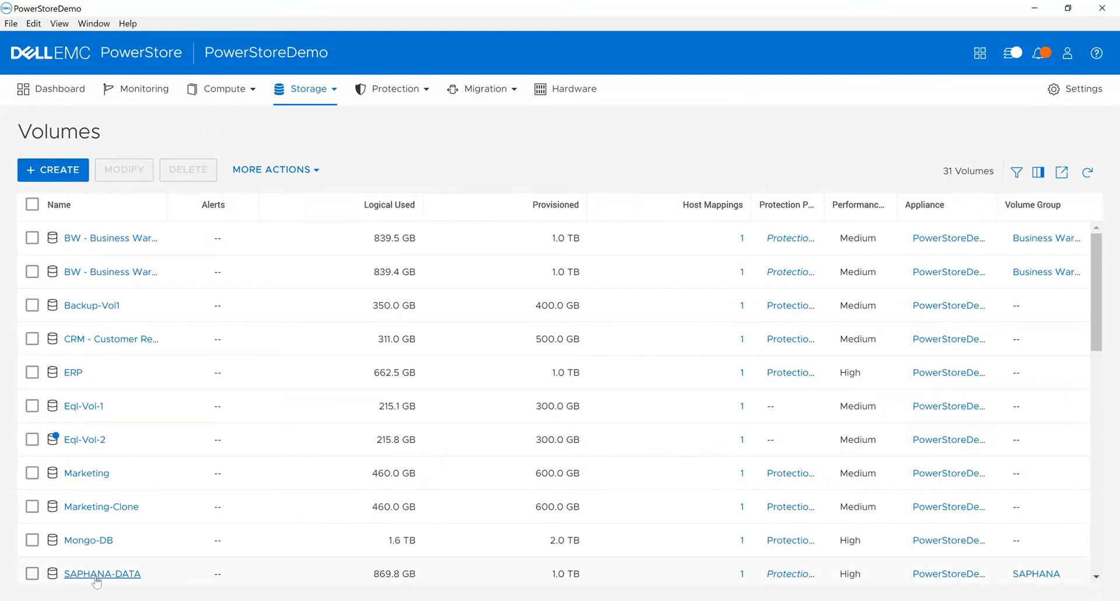
left_click(102, 572)
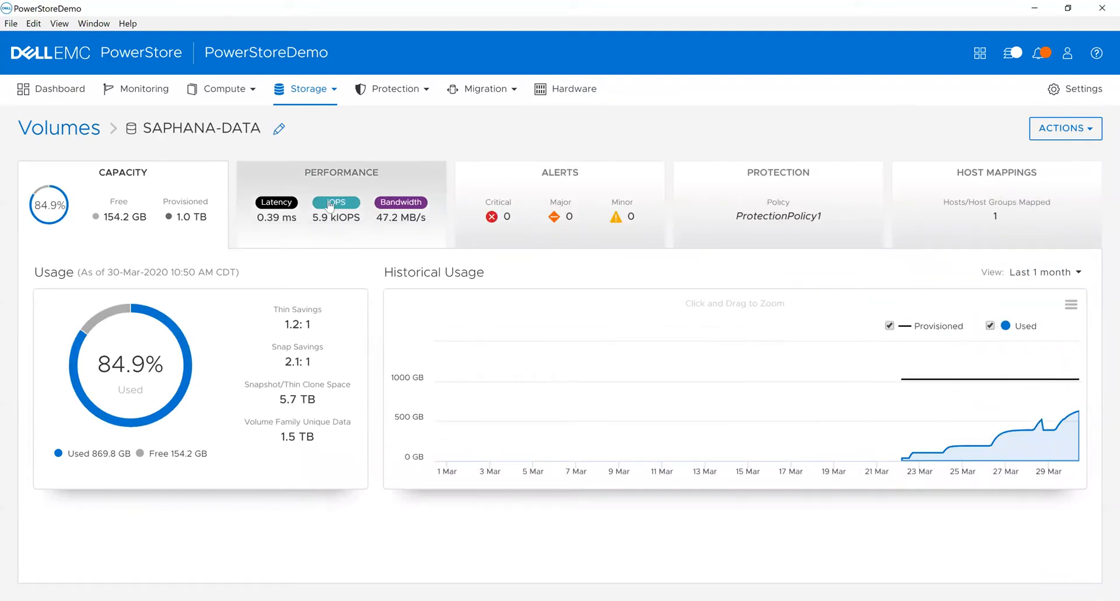
Open SAPHANA-DATA's Performance charts, reset the zoom, and clear all metric categories.
left_click(340, 203)
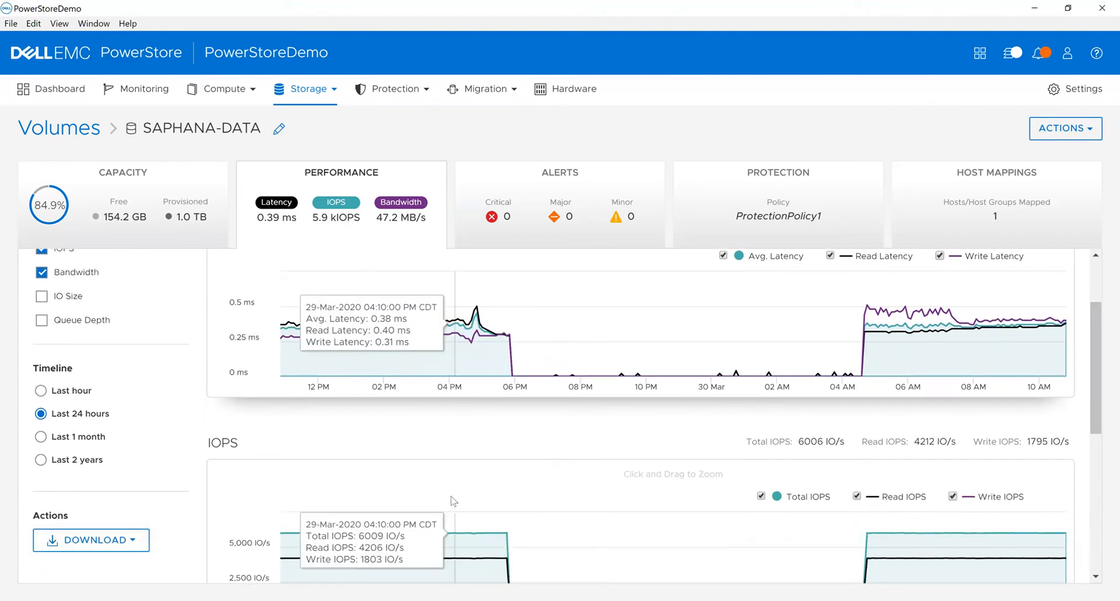
mouse_move(84, 455)
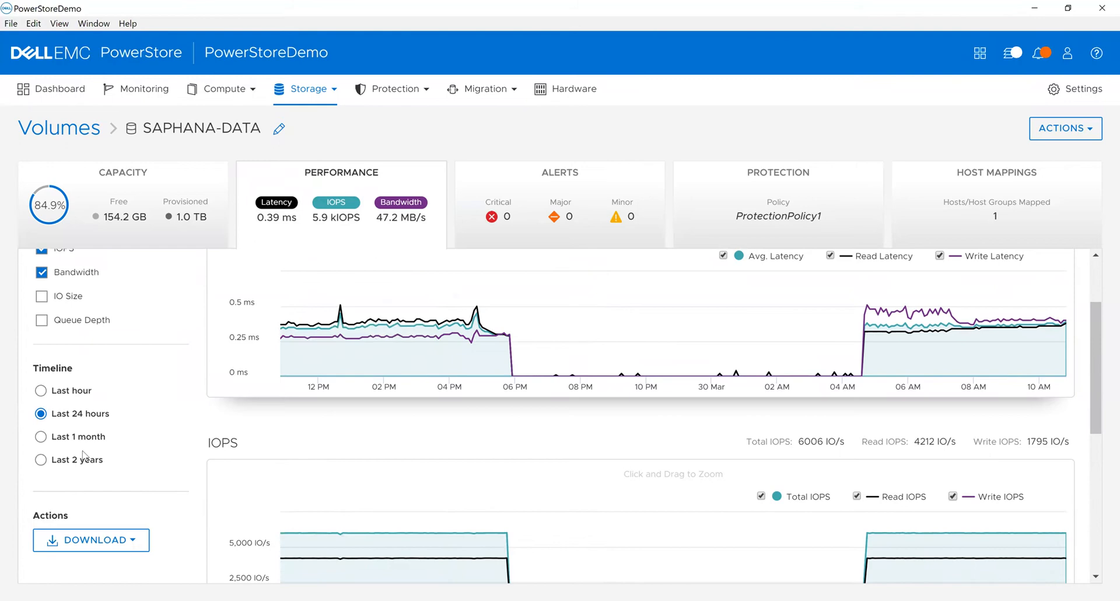
mouse_move(425, 355)
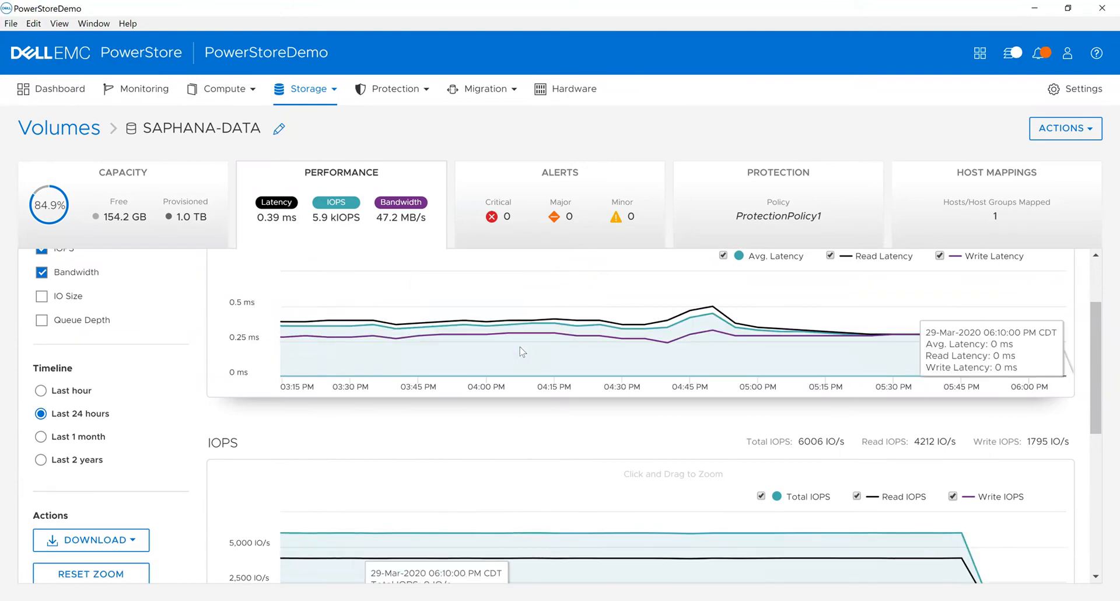
mouse_move(421, 317)
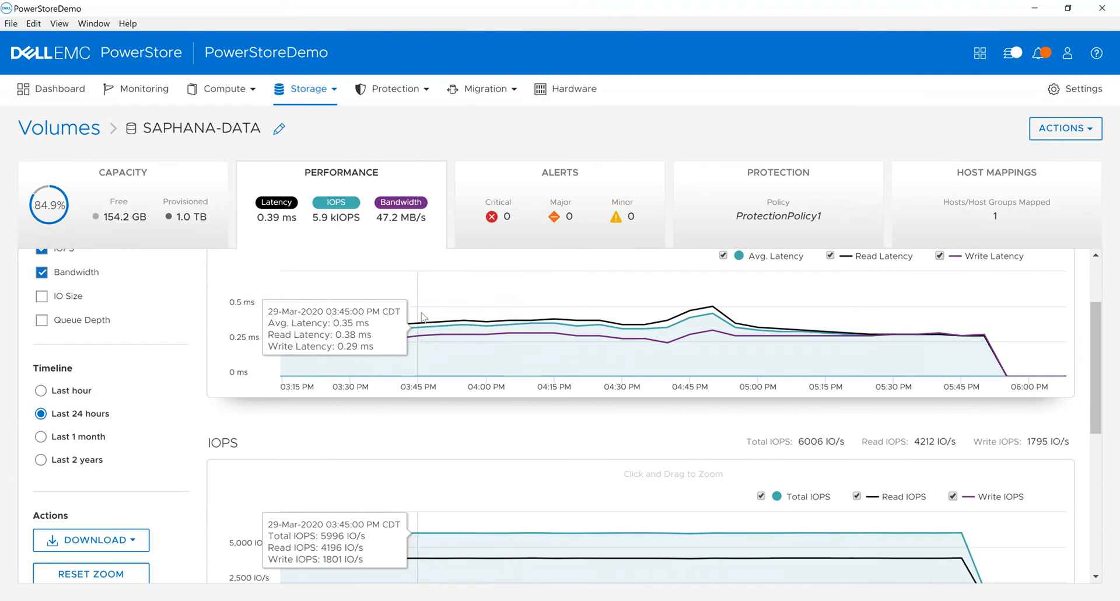
left_click(40, 390)
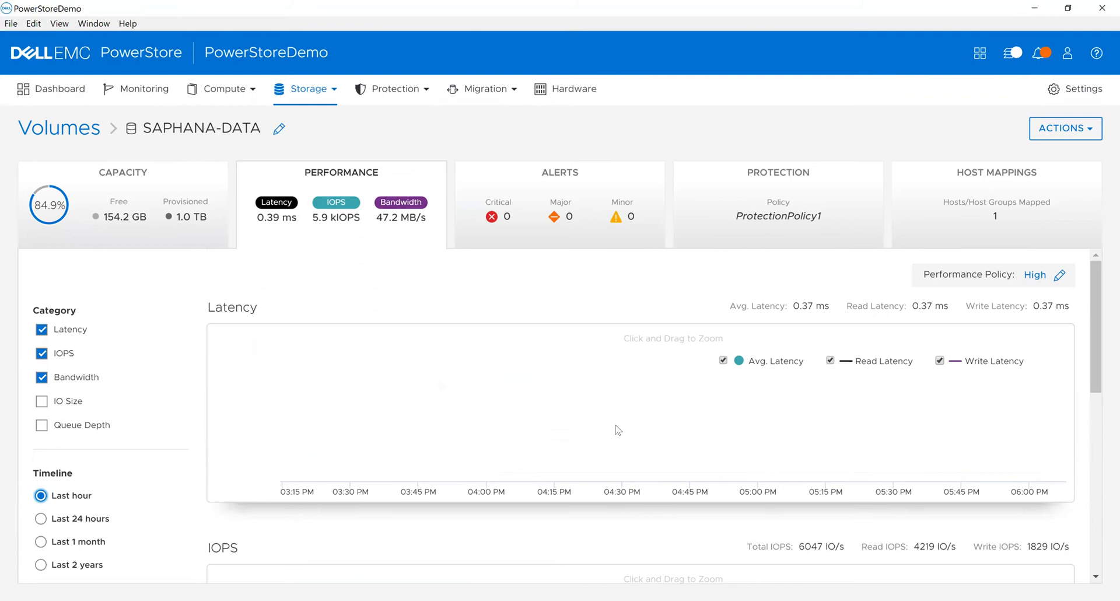
left_click(41, 518)
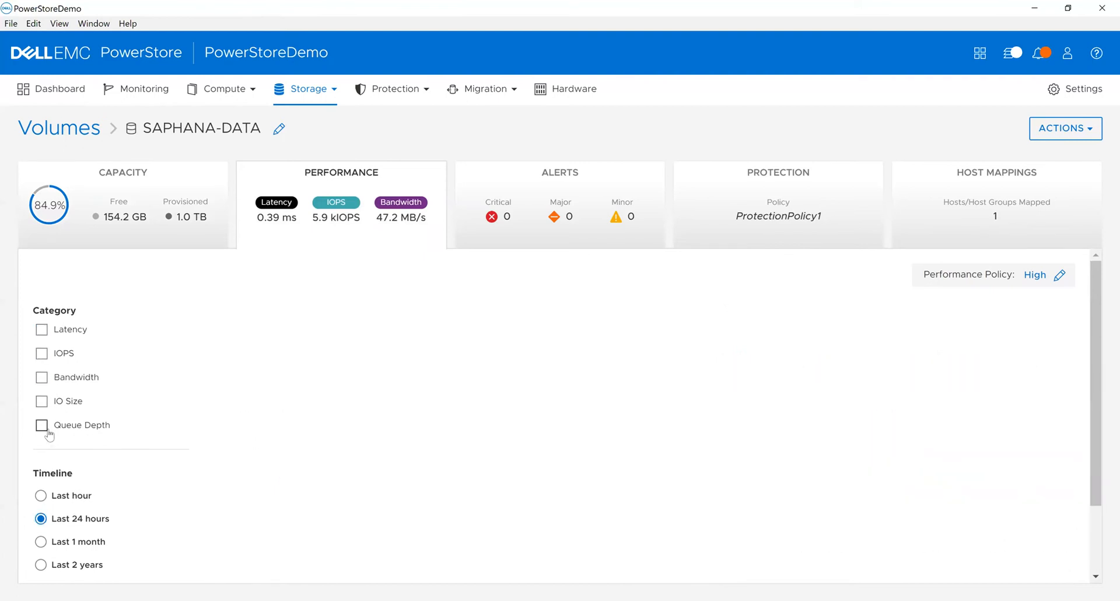
Turn on the Queue Depth category for SAPHANA-DATA's 24-hour performance chart.
left_click(41, 425)
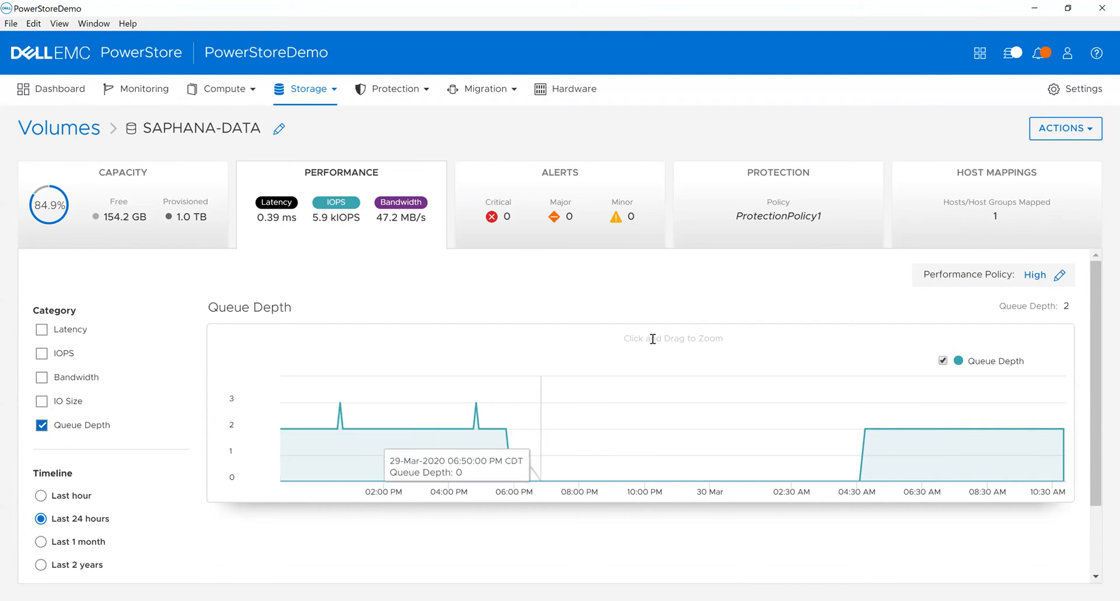
mouse_move(720, 350)
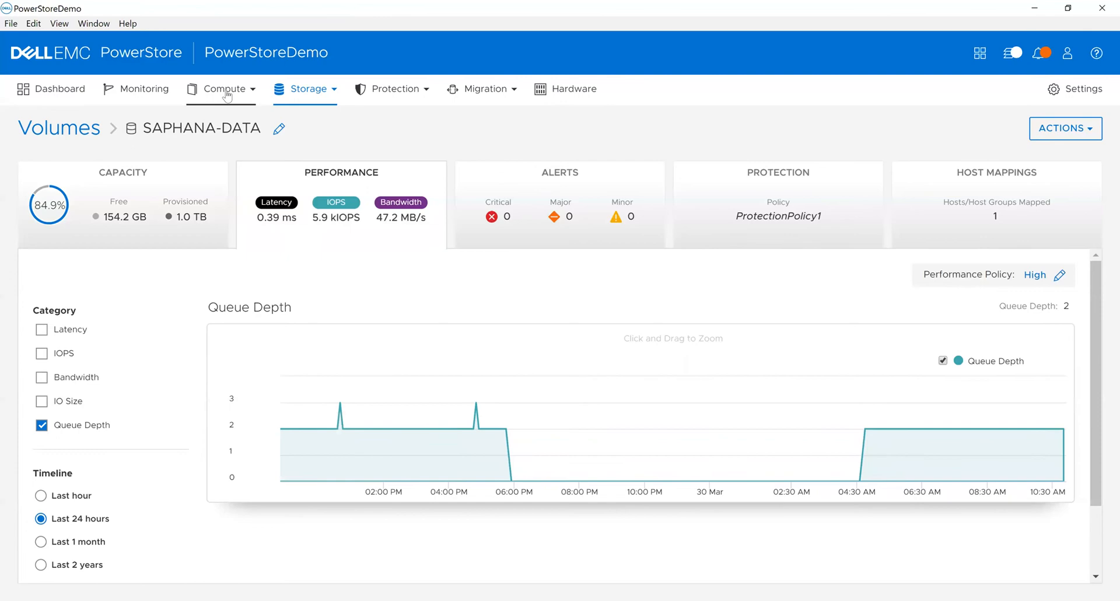
View host esxi56vVolFC's two FC initiators, then return to the 31-volume list.
left_click(225, 89)
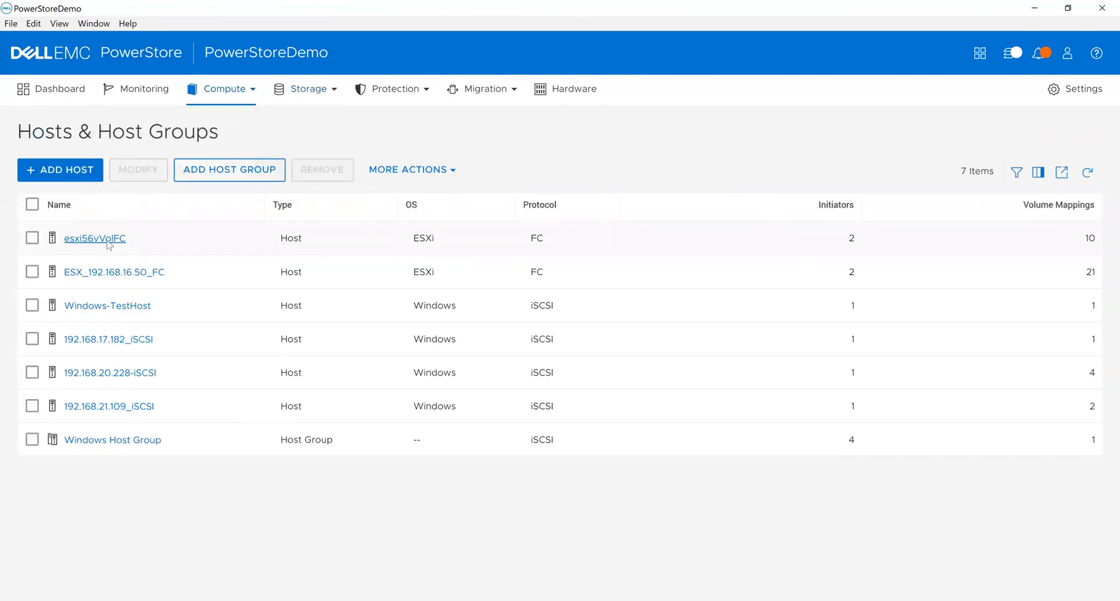
left_click(95, 238)
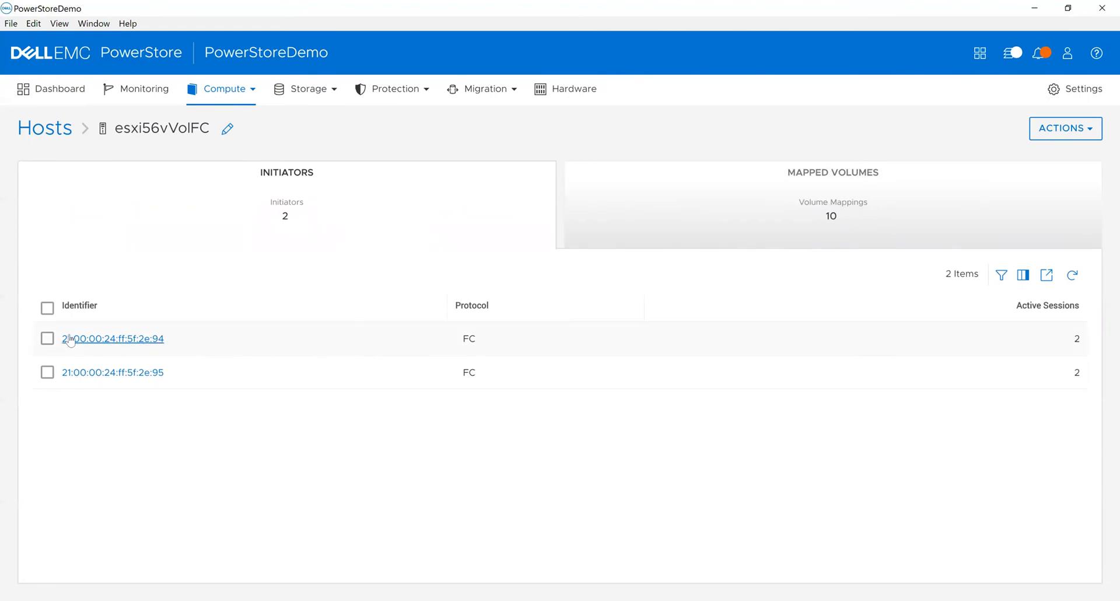
left_click(112, 337)
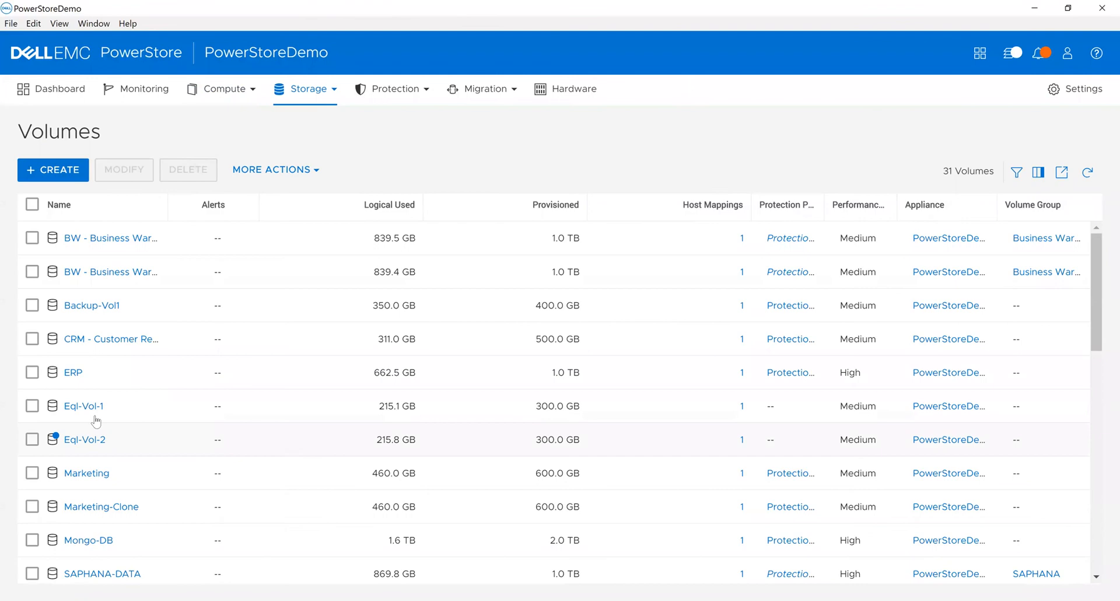
View SAPHANA-DATA's mapping to ESX_192.168.16.50_FC on LUN 12, then show the dashboard.
left_click(102, 572)
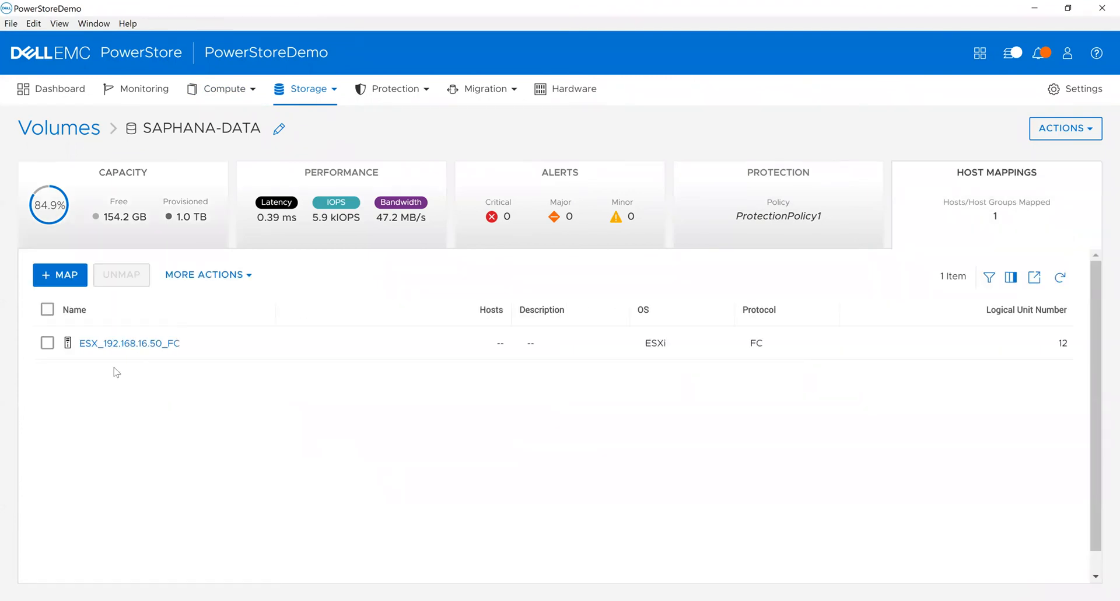
mouse_move(108, 367)
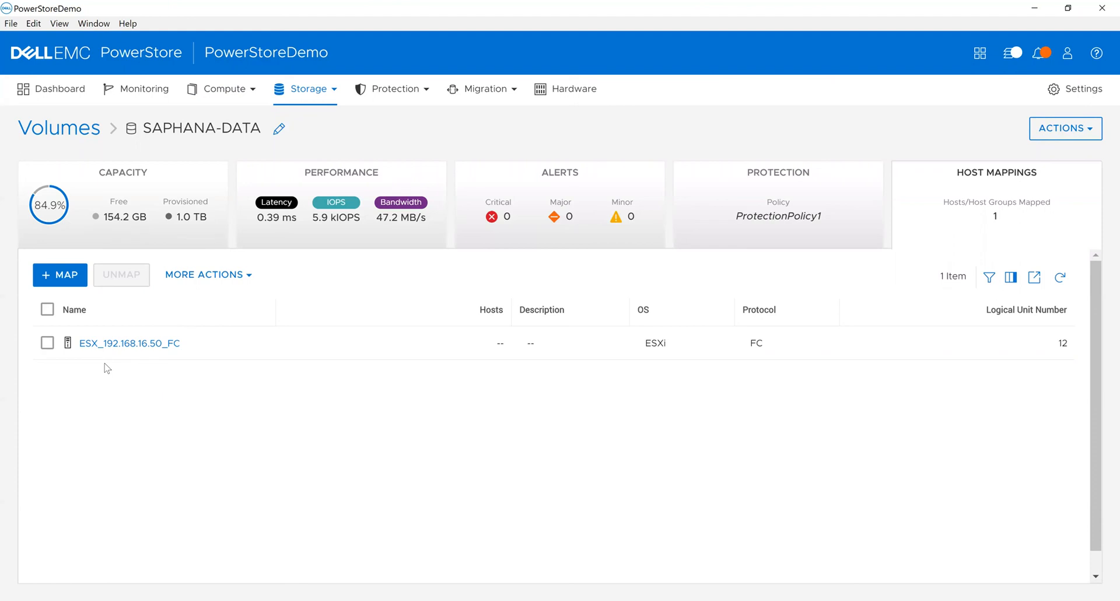
mouse_move(837, 83)
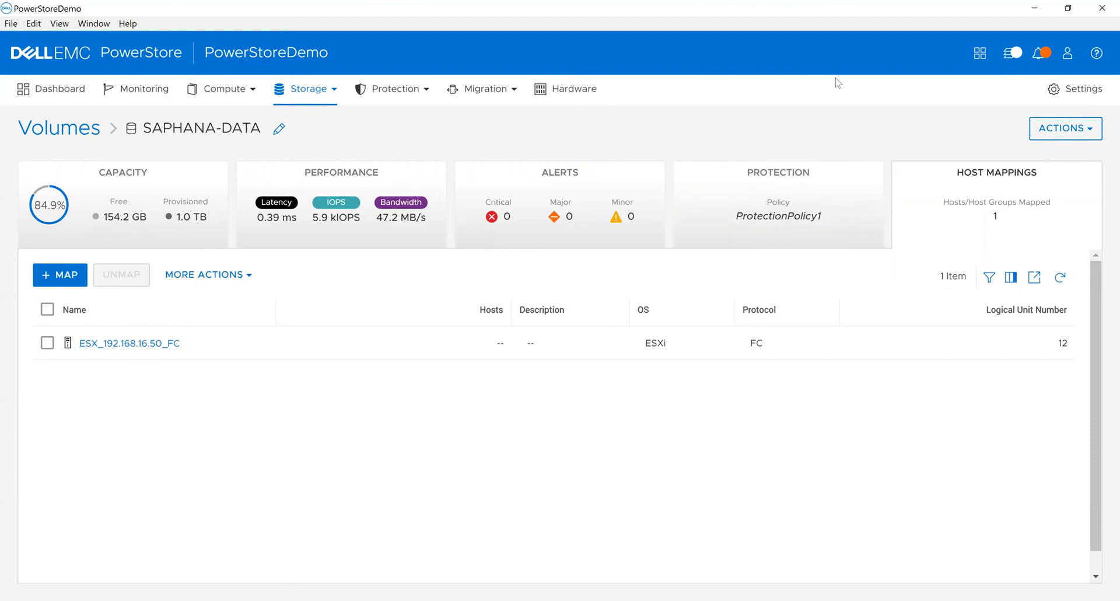
mouse_move(743, 133)
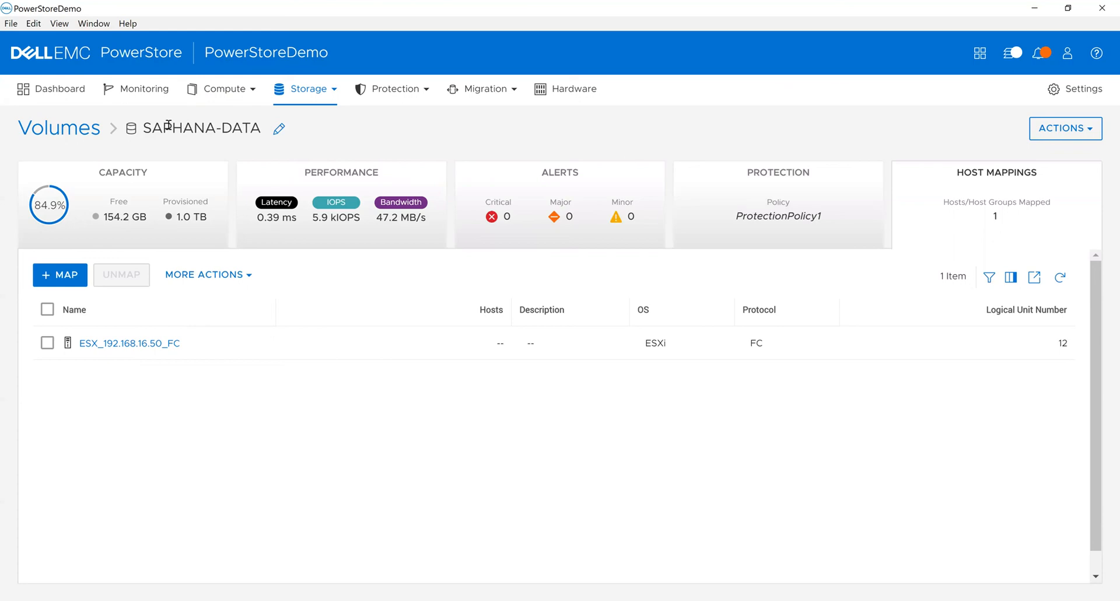
left_click(60, 89)
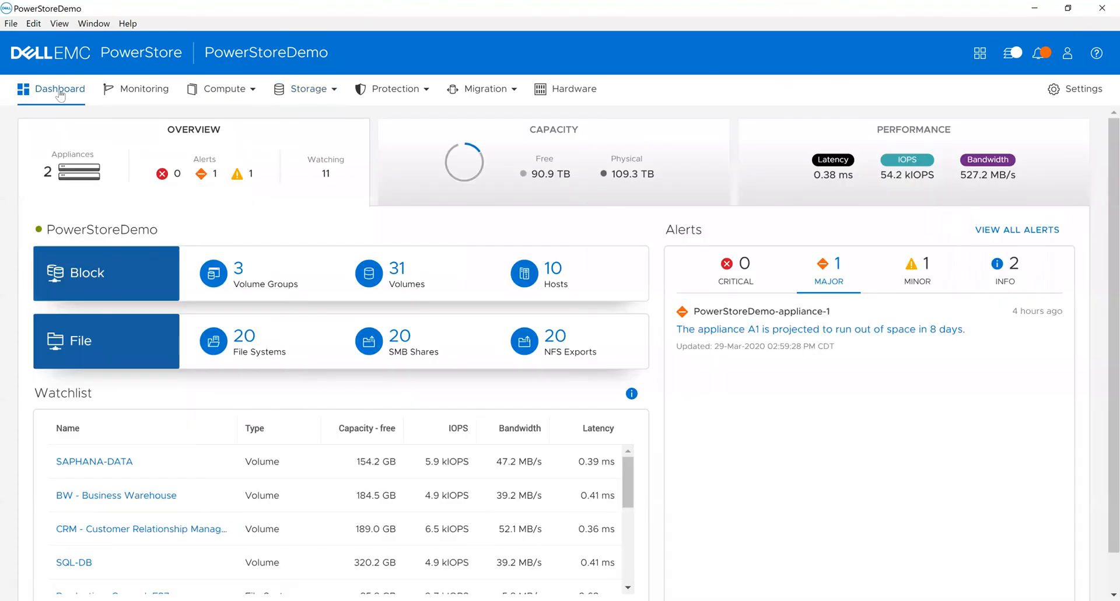
Show the last-hour performance chart: latency 0.38 ms, 54.2 kIOPS, 527.2 MB/s.
left_click(913, 161)
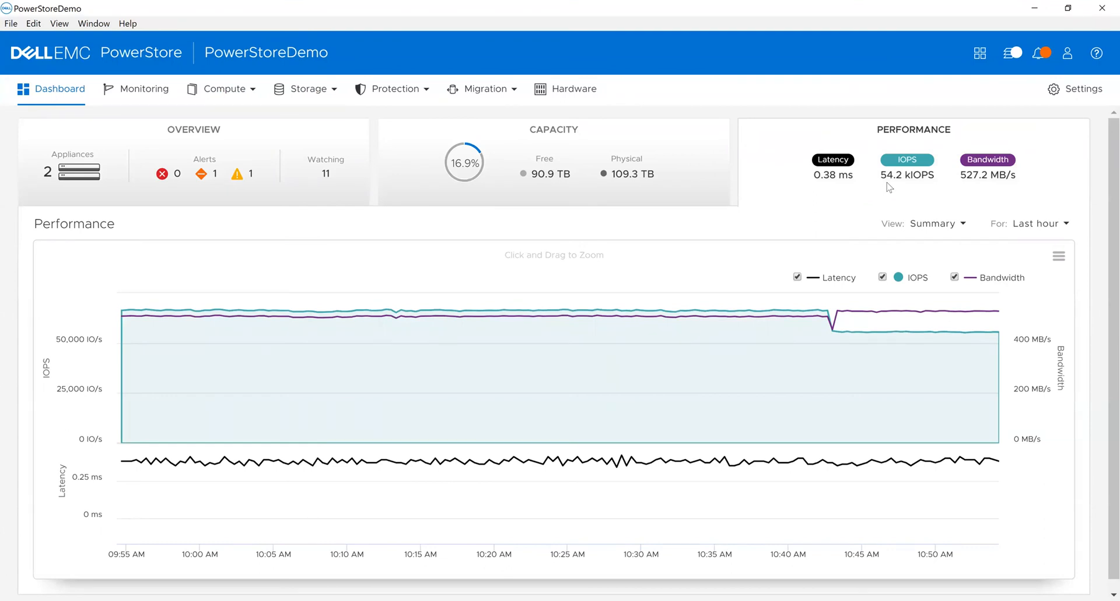
mouse_move(866, 8)
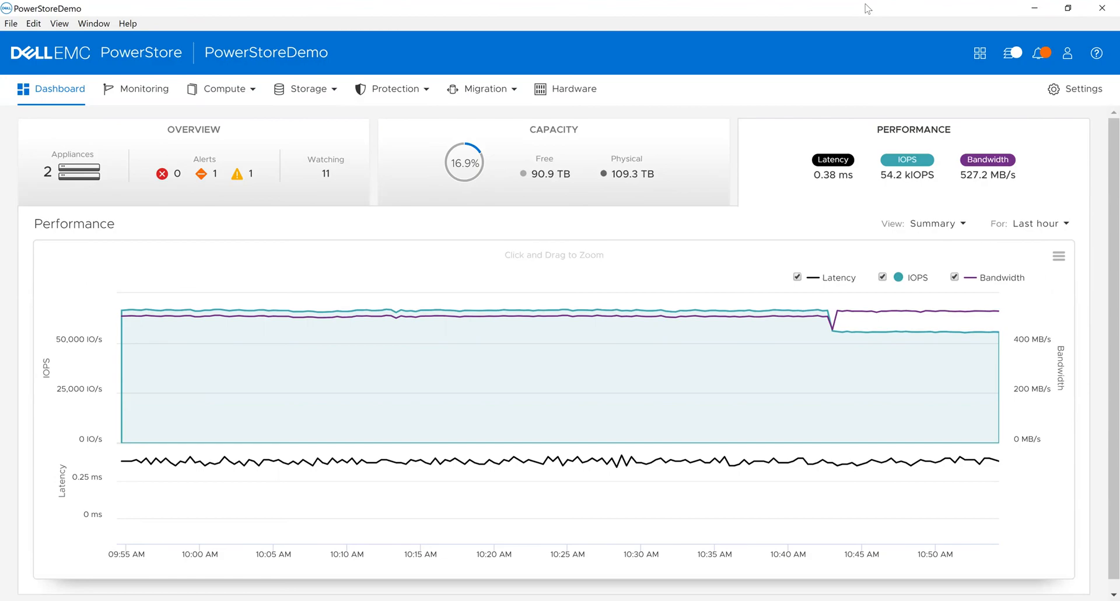